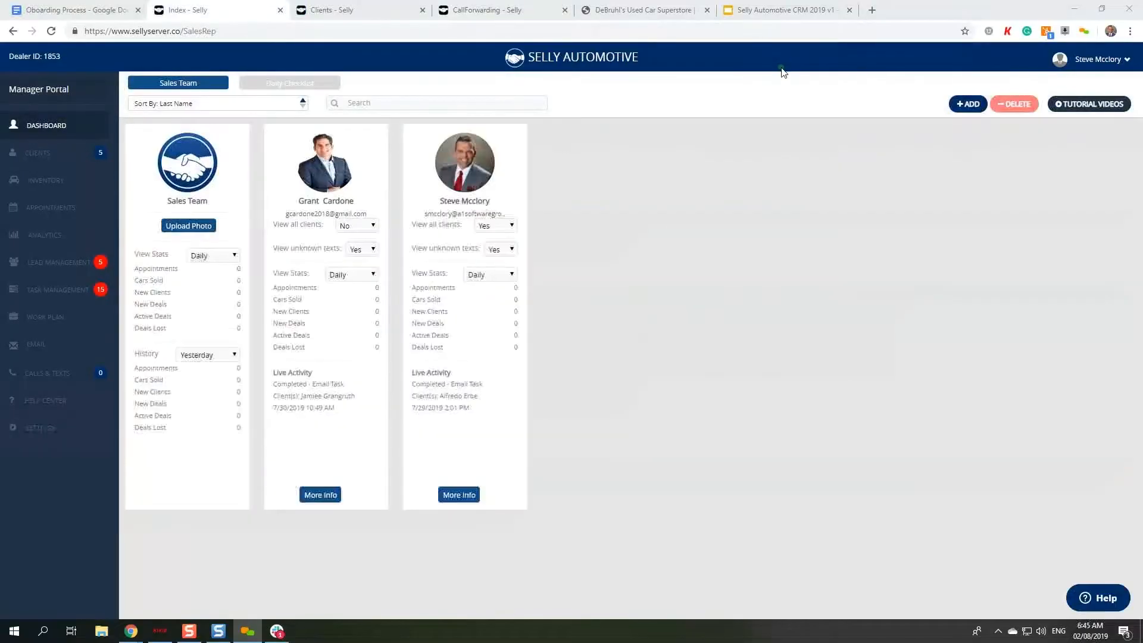
{"action": "mouse_move", "coordinate": [757, 48]}
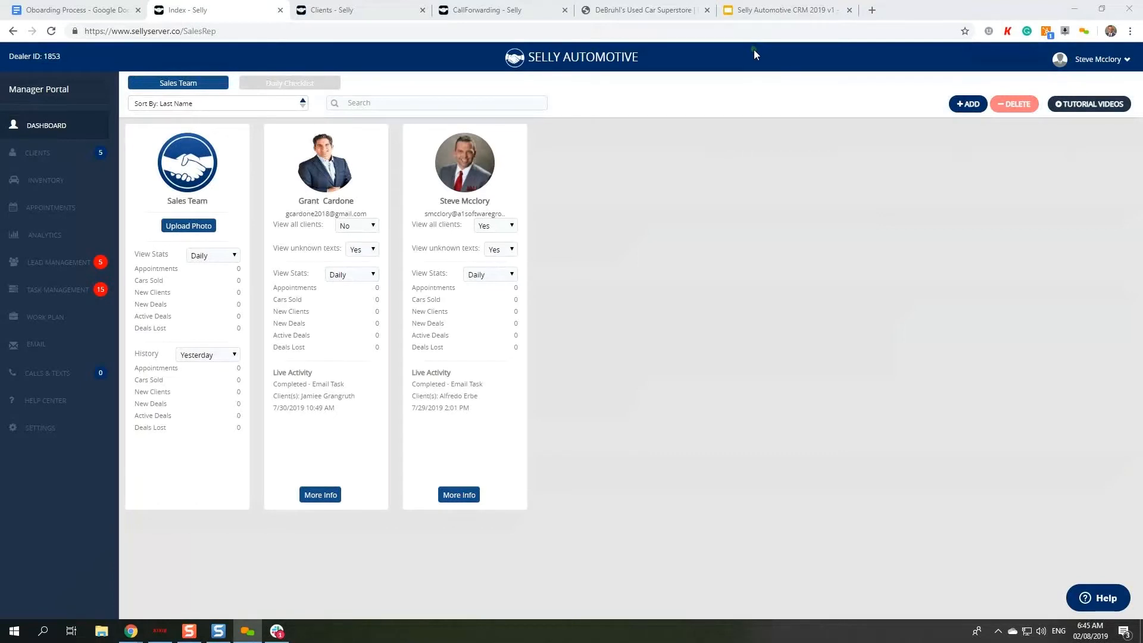
{"action": "mouse_move", "coordinate": [698, 206]}
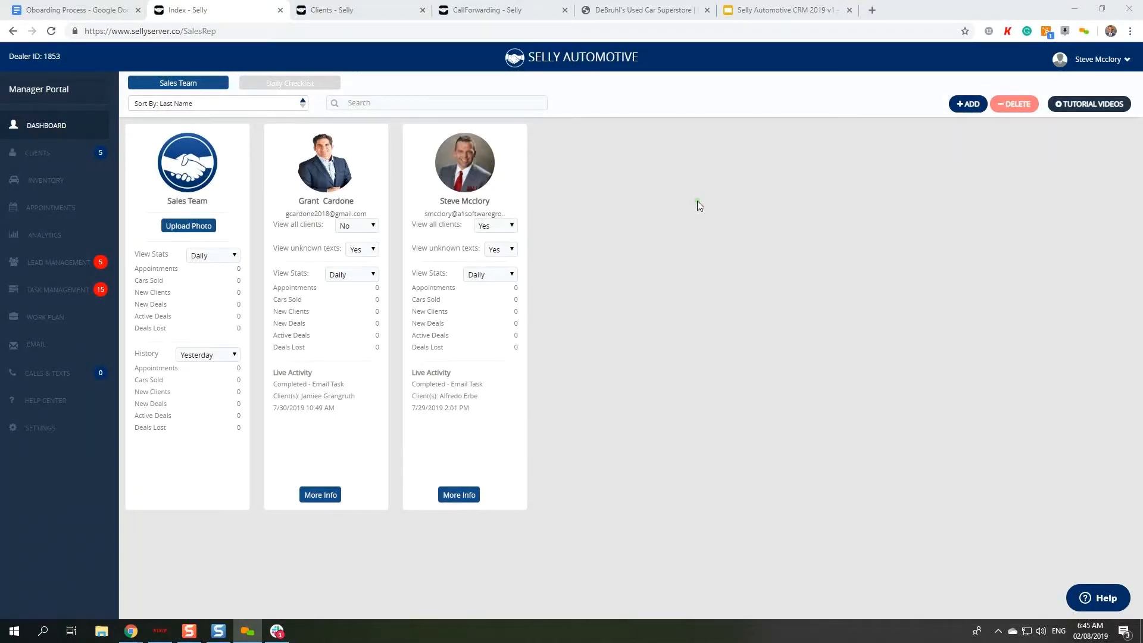
{"action": "mouse_move", "coordinate": [700, 203]}
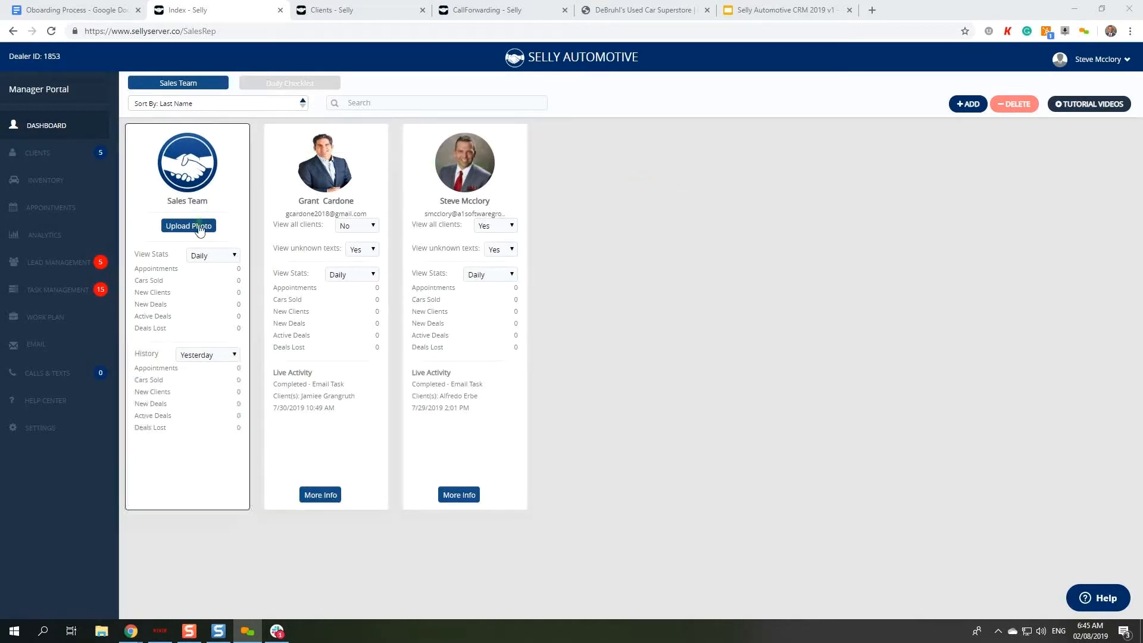
{"action": "mouse_move", "coordinate": [383, 194]}
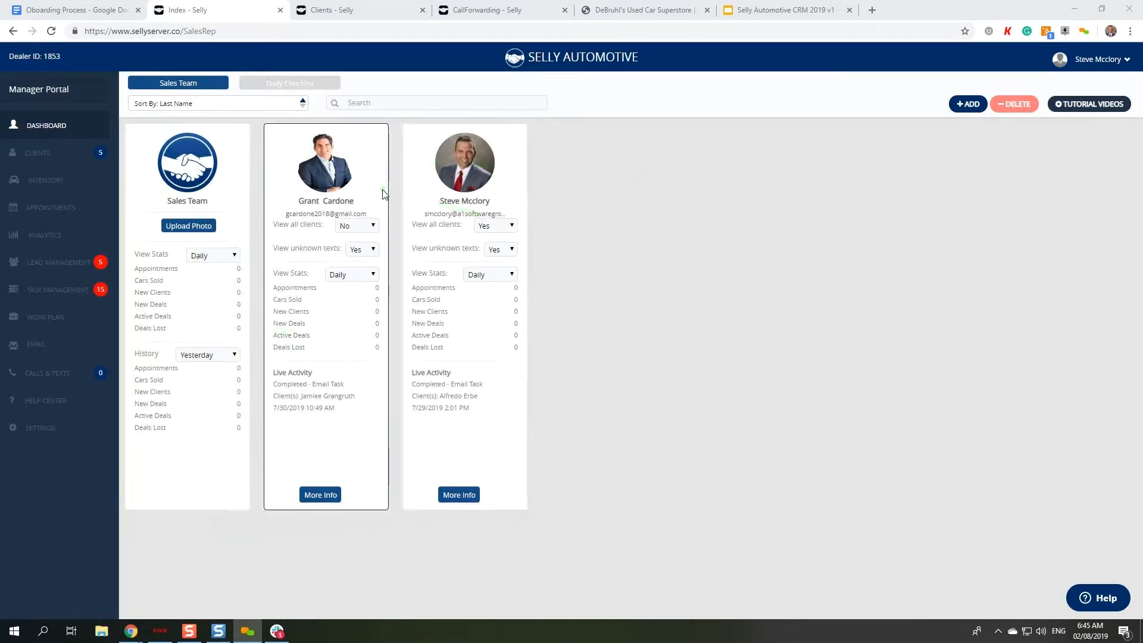
{"action": "mouse_move", "coordinate": [358, 9]}
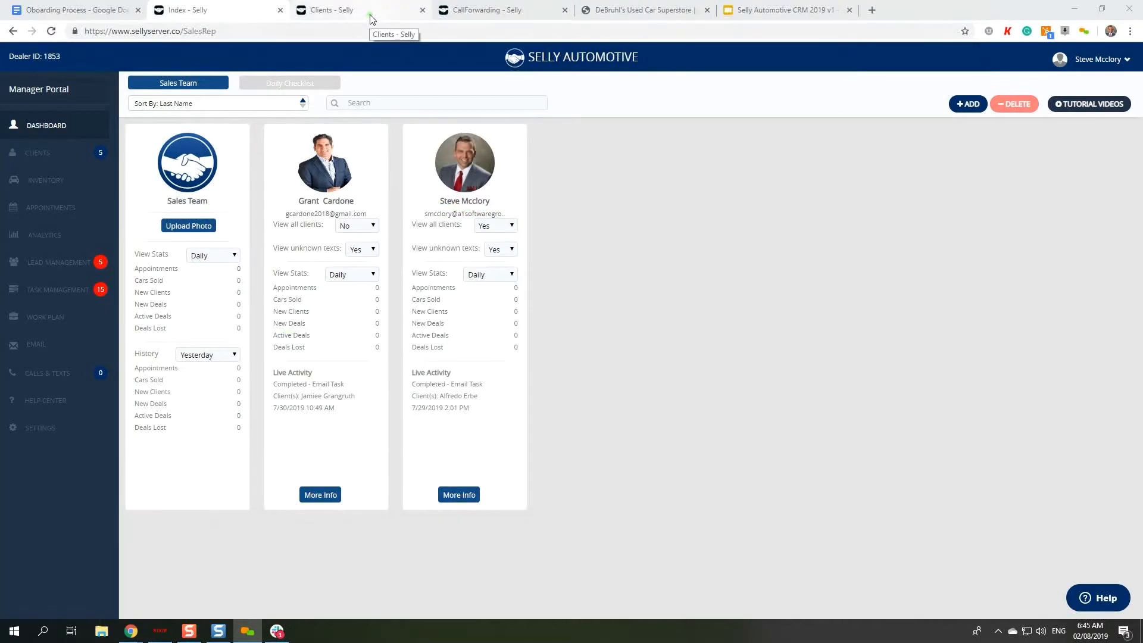
{"action": "left_click", "coordinate": [37, 152]}
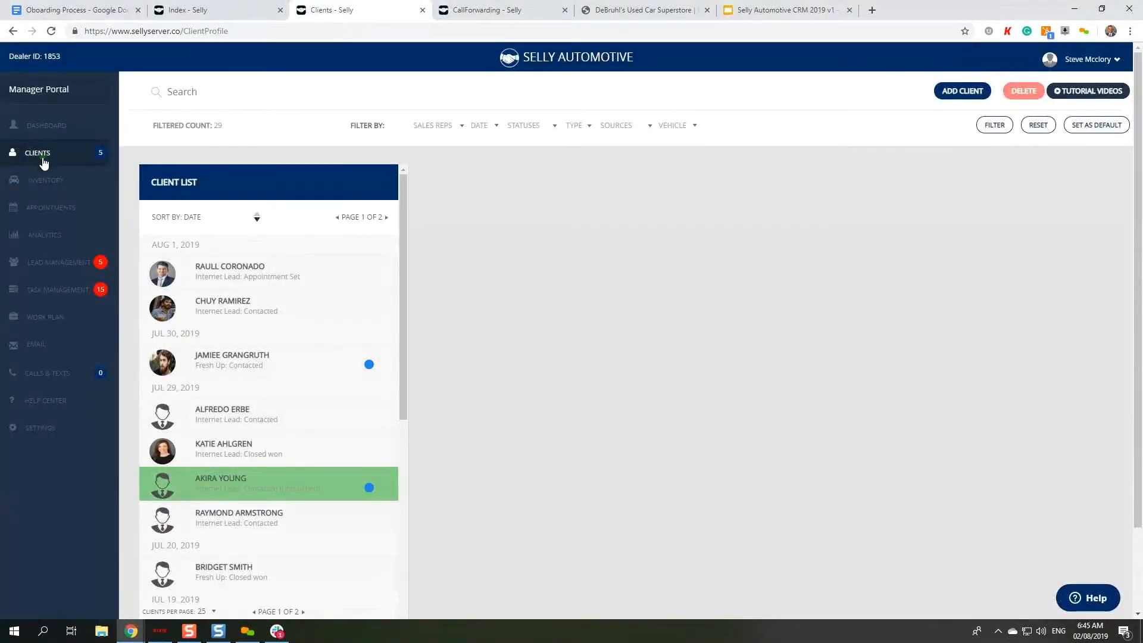
{"action": "left_click", "coordinate": [229, 271]}
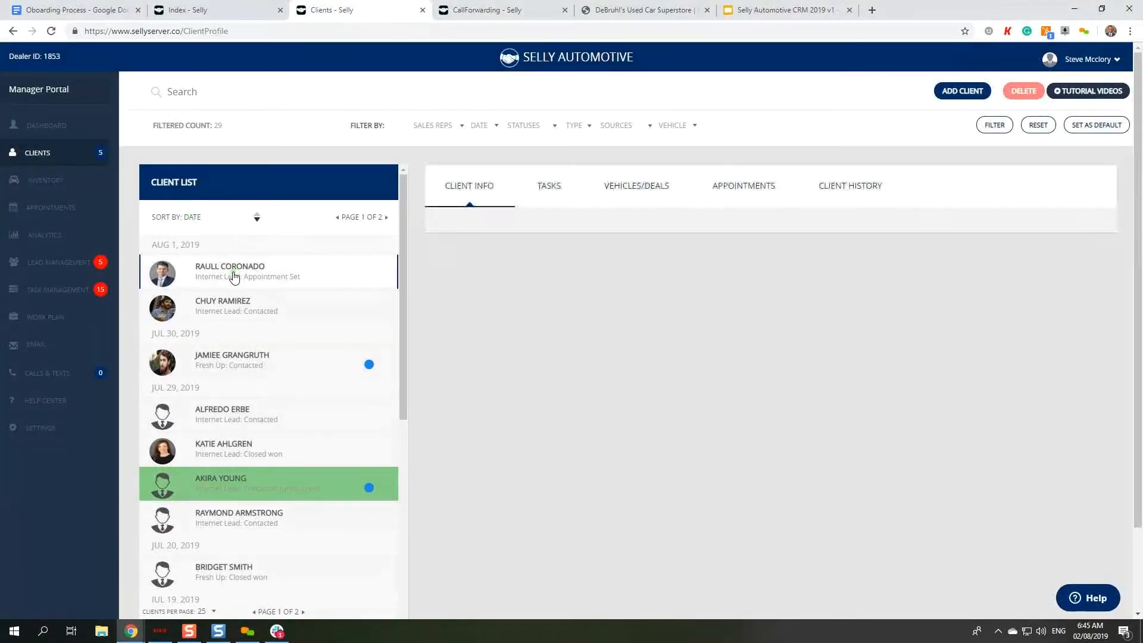
{"action": "left_click", "coordinate": [230, 271]}
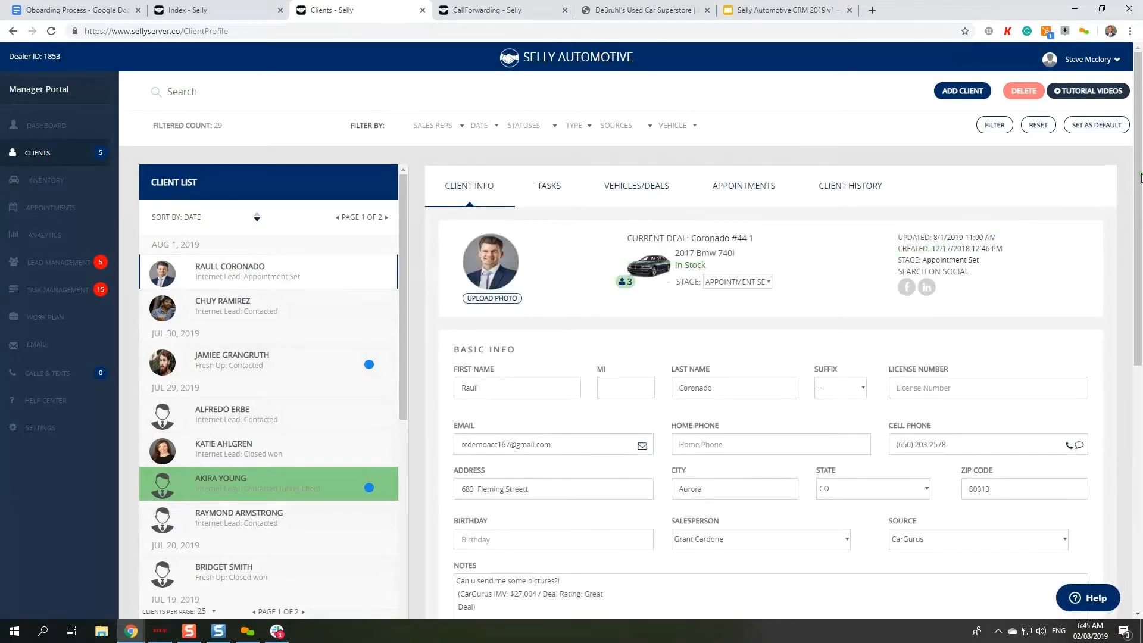
{"action": "scroll", "scroll_direction": "down", "scroll_amount": 3}
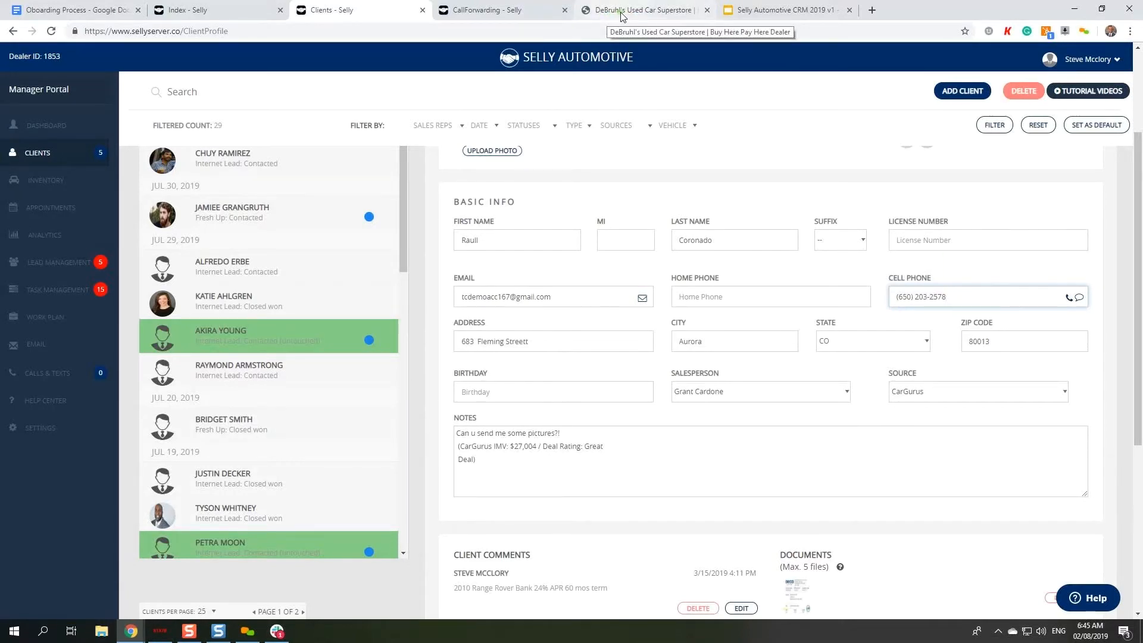
Switch to the DeBruhl's Used Car Superstore site on its homepage.
{"action": "left_click", "coordinate": [641, 9]}
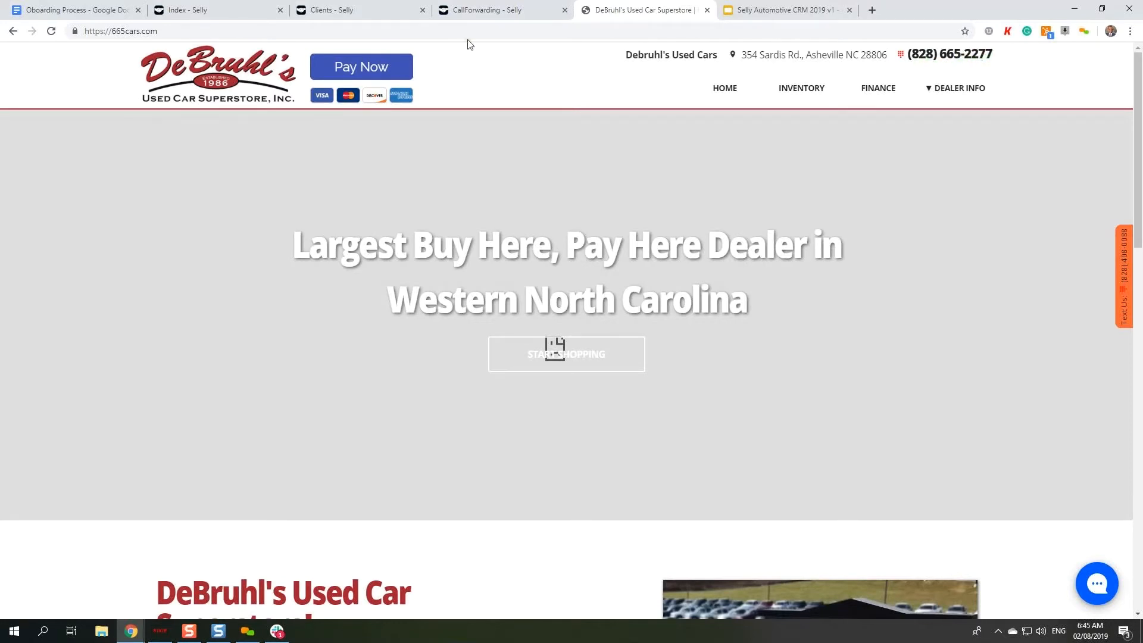
{"action": "left_click", "coordinate": [332, 9]}
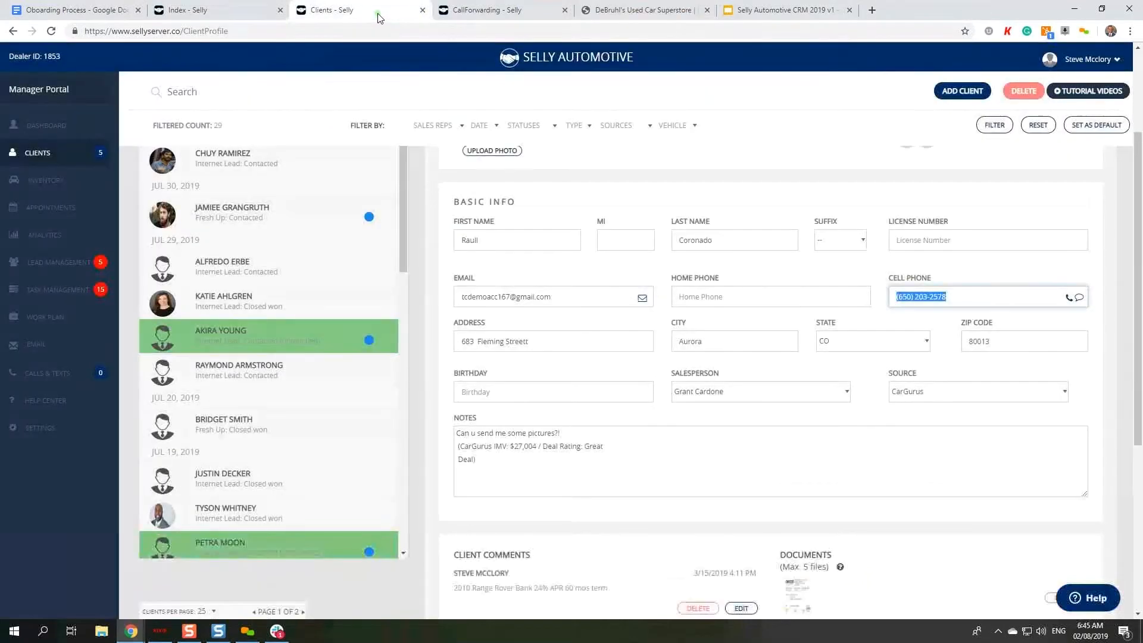
{"action": "left_click", "coordinate": [965, 297]}
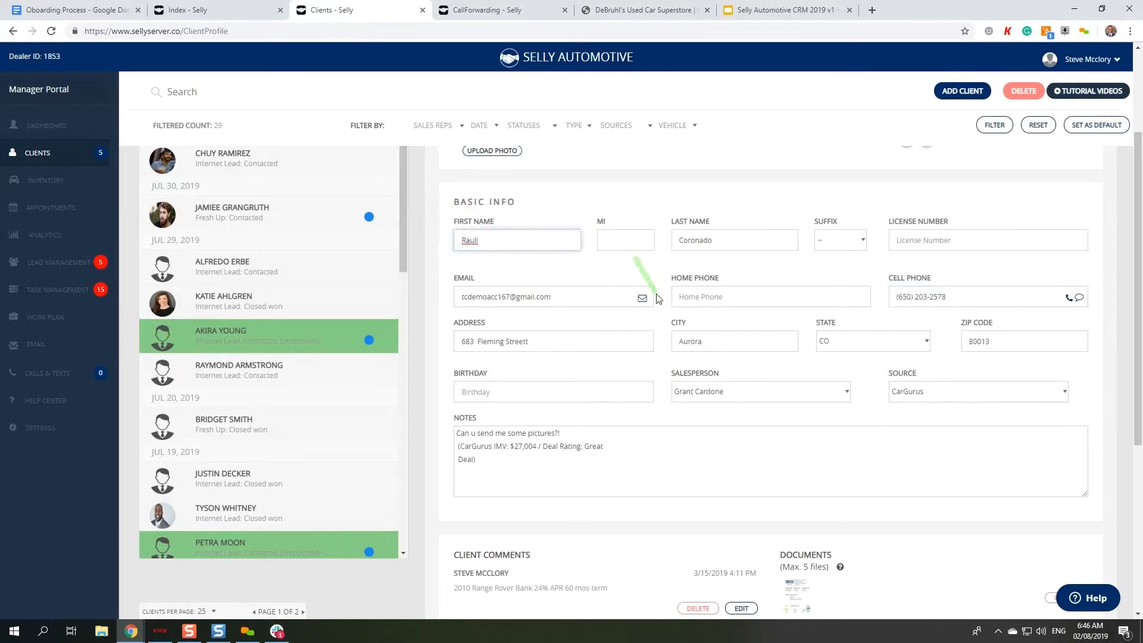
{"action": "mouse_move", "coordinate": [772, 390]}
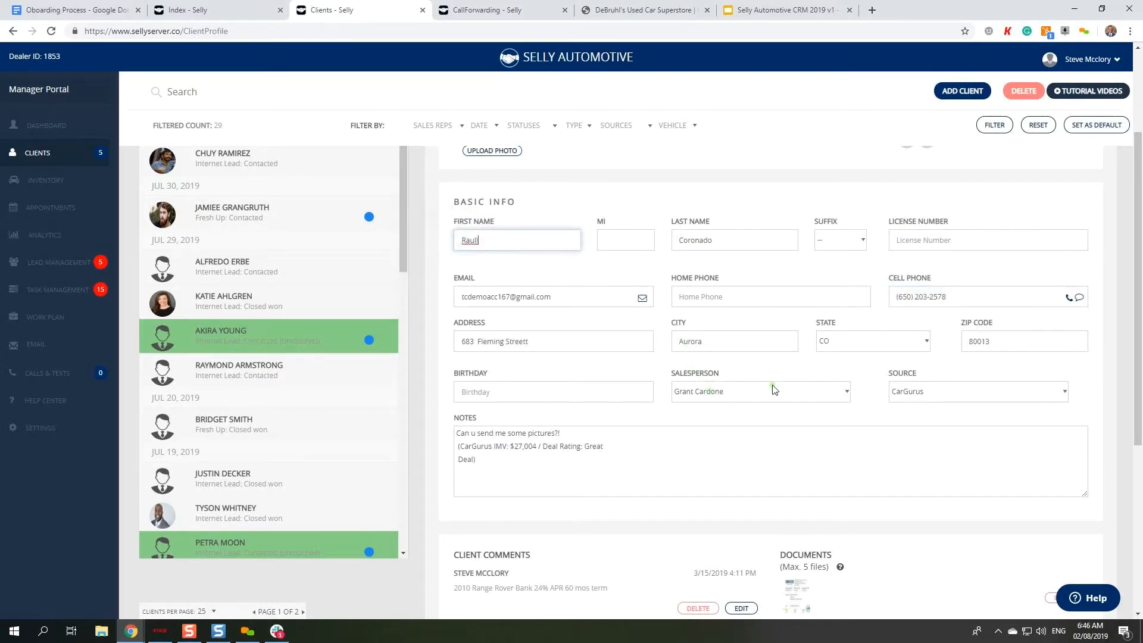
{"action": "left_click", "coordinate": [495, 11]}
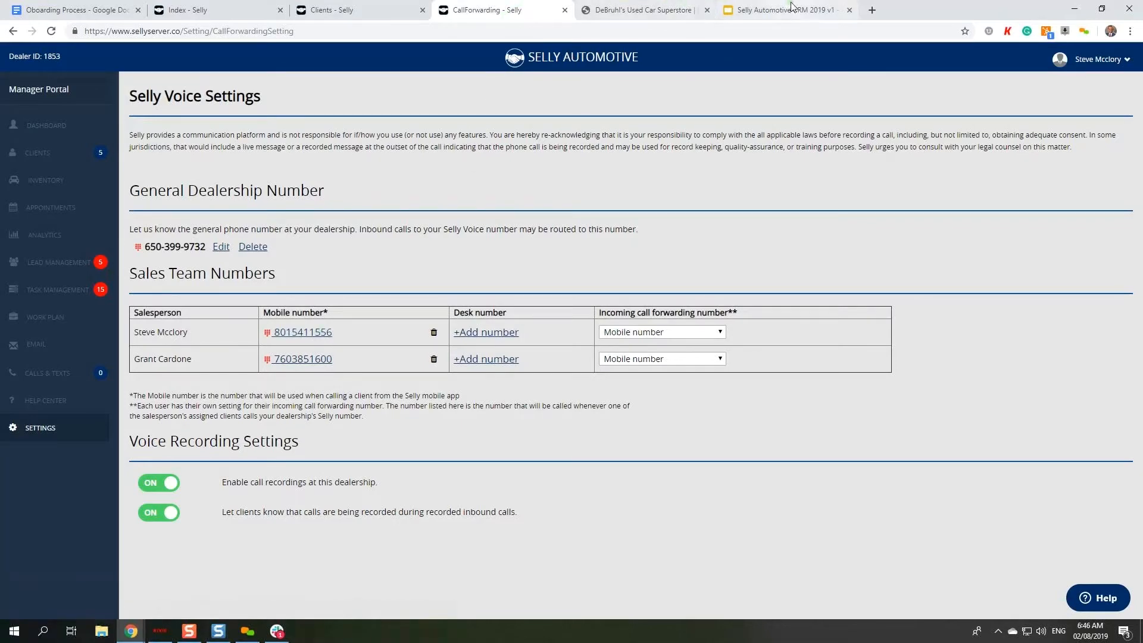
Show slide 6, 'Selly Notes Pop', of the Selly Automotive CRM 2019 v1 deck.
{"action": "left_click", "coordinate": [780, 9]}
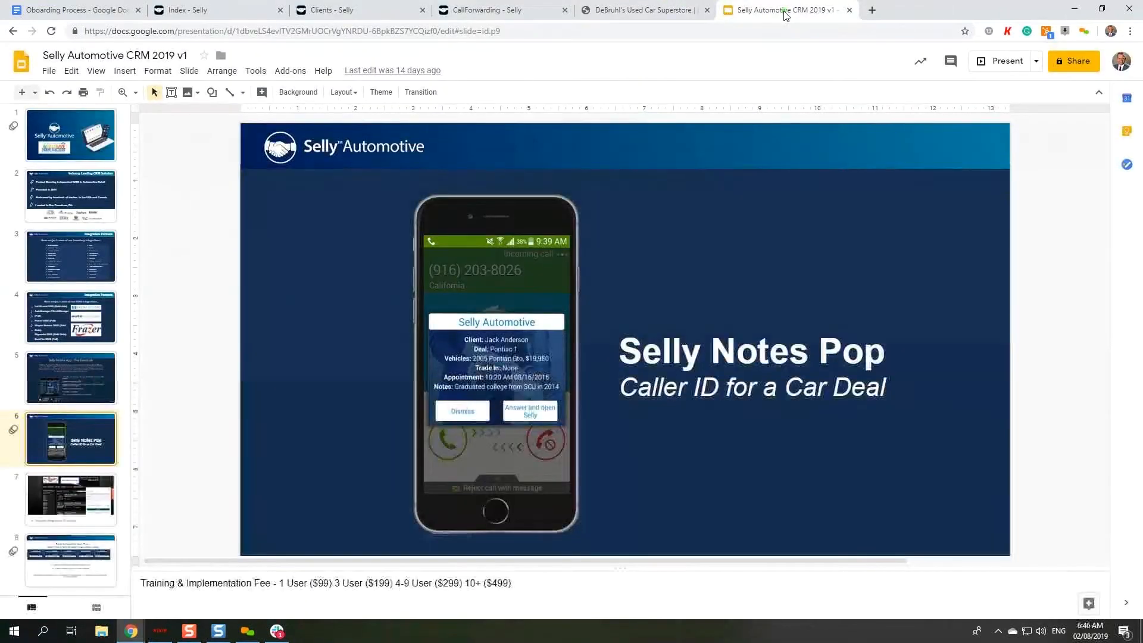
{"action": "left_click", "coordinate": [1005, 61]}
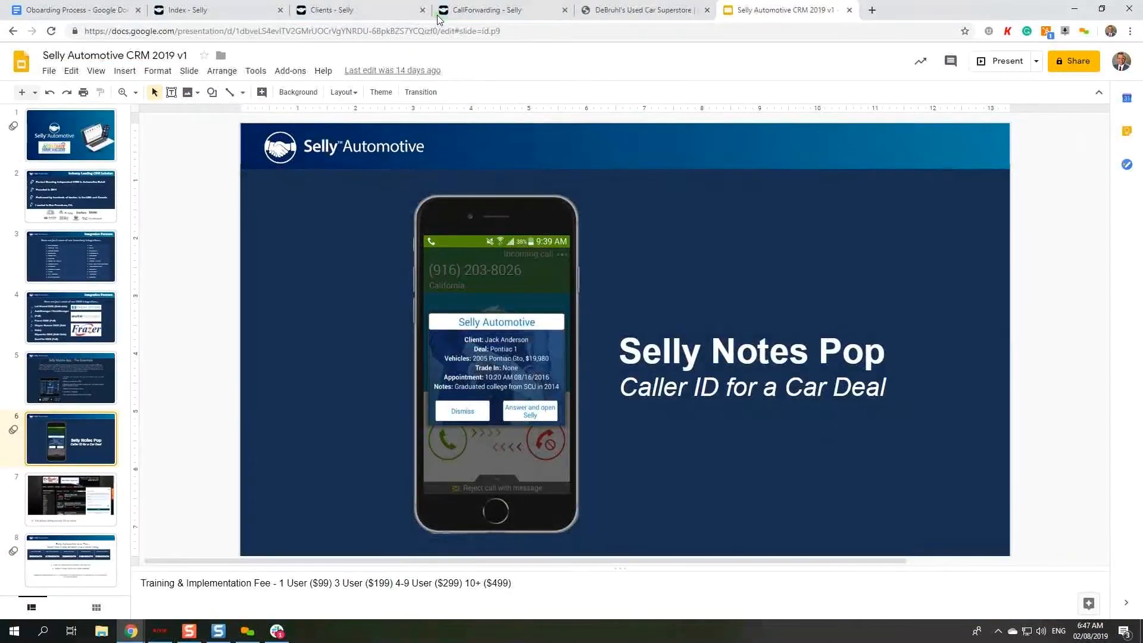
Return through the Selly Voice settings to the Clients page to search for Chuy.
{"action": "left_click", "coordinate": [481, 9]}
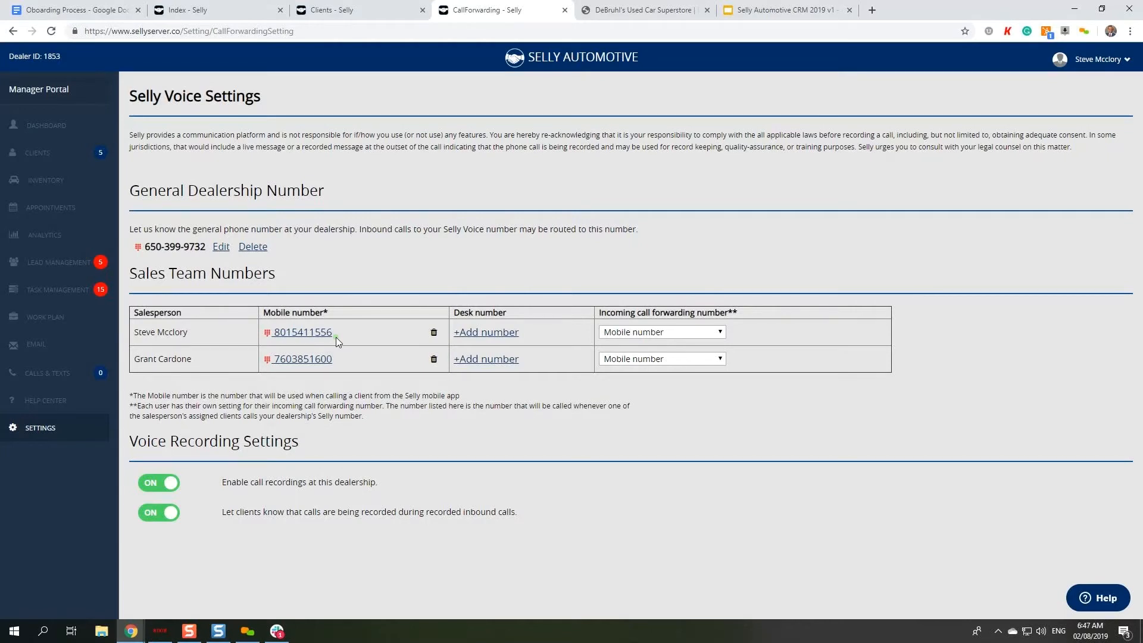
{"action": "mouse_move", "coordinate": [337, 343]}
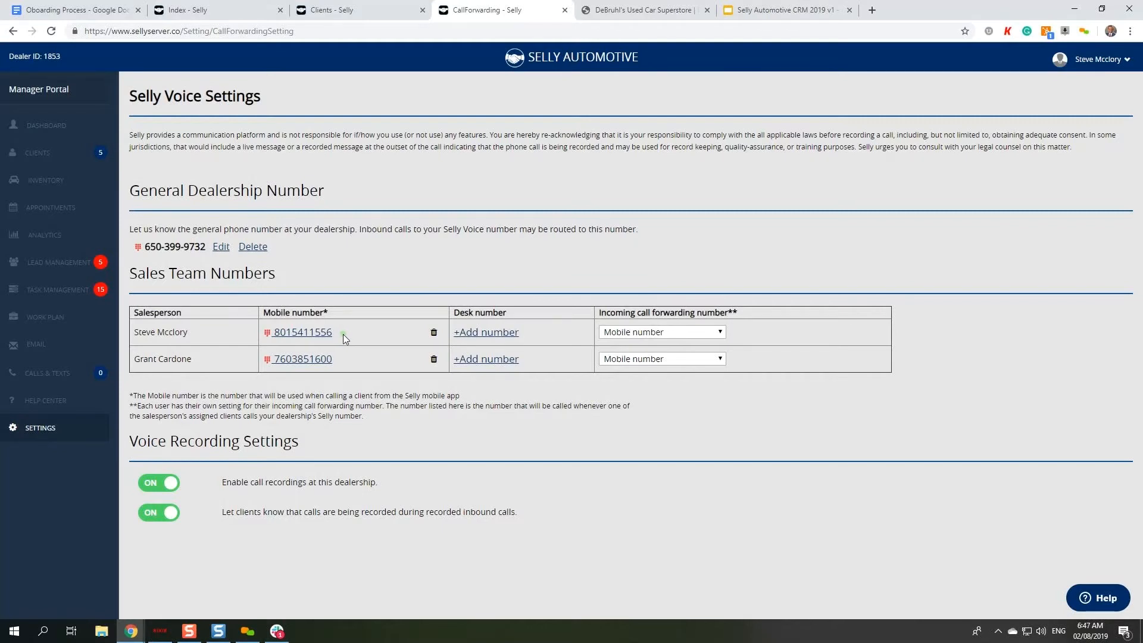
{"action": "mouse_move", "coordinate": [605, 291]}
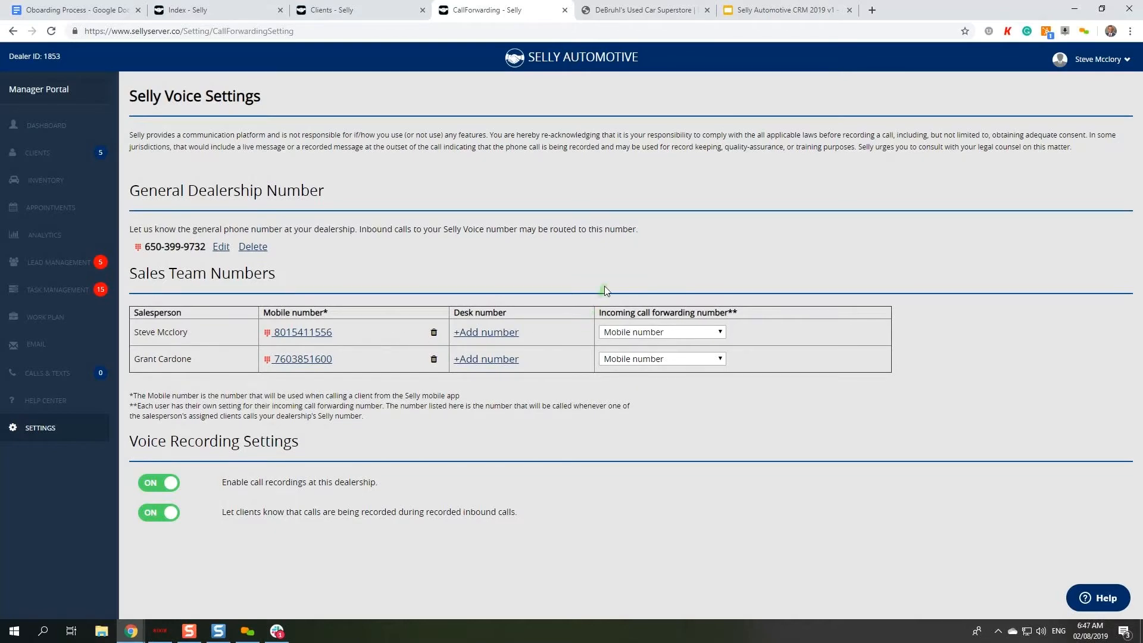
{"action": "left_click", "coordinate": [642, 10]}
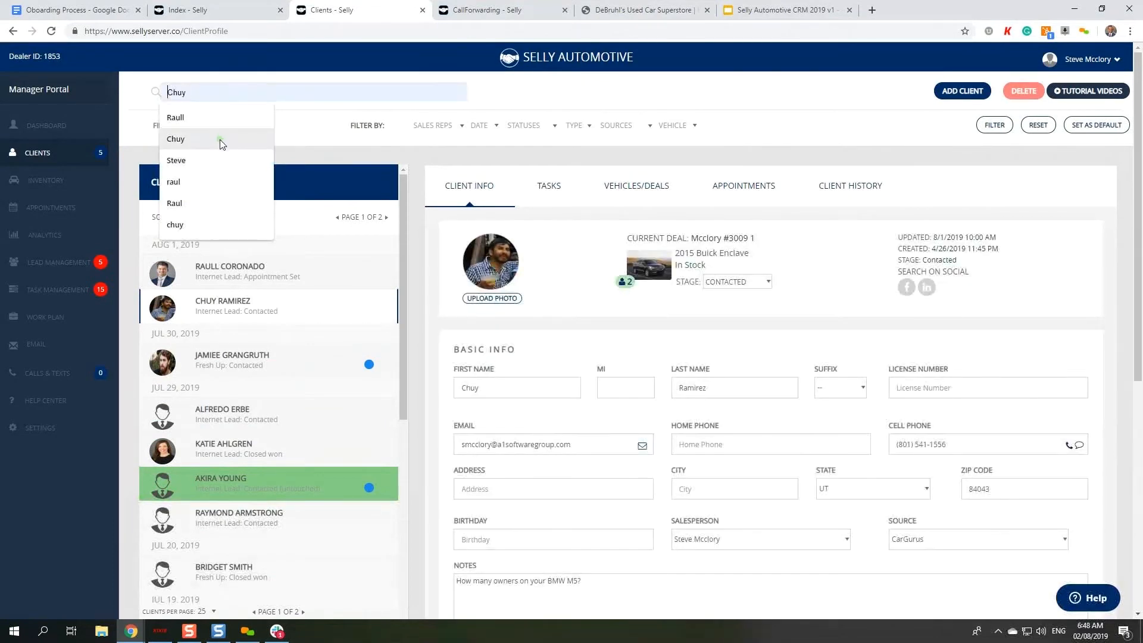
{"action": "left_click", "coordinate": [176, 139]}
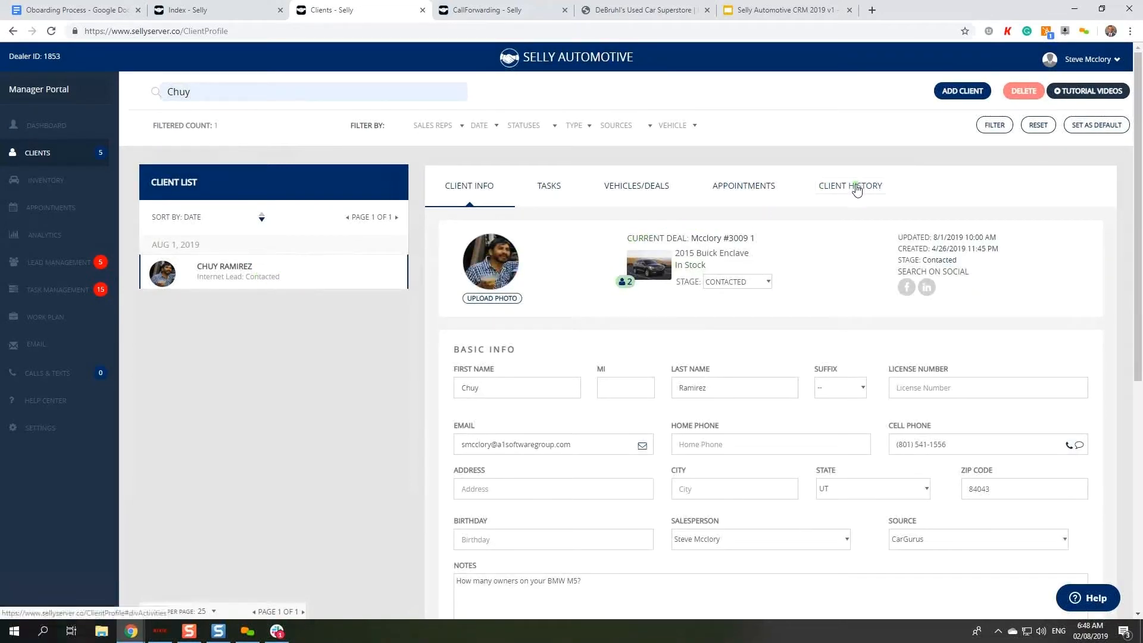
{"action": "left_click", "coordinate": [850, 185]}
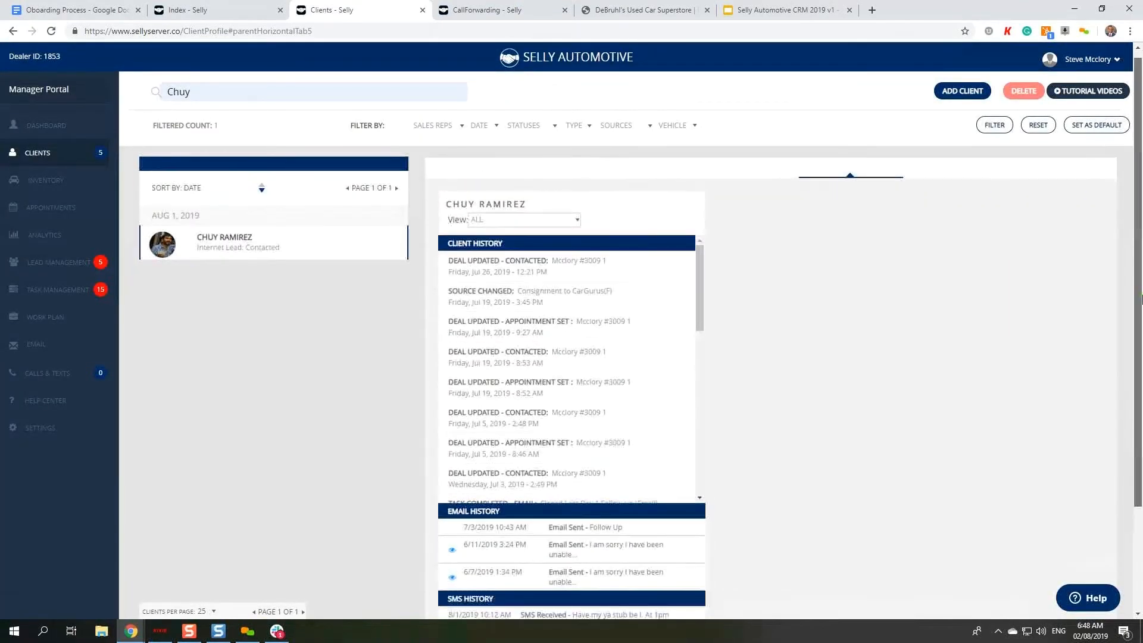
Preview the 6/11/2019 'I am sorry I have been unable' email under Email History.
{"action": "scroll", "scroll_direction": "down", "scroll_amount": 3}
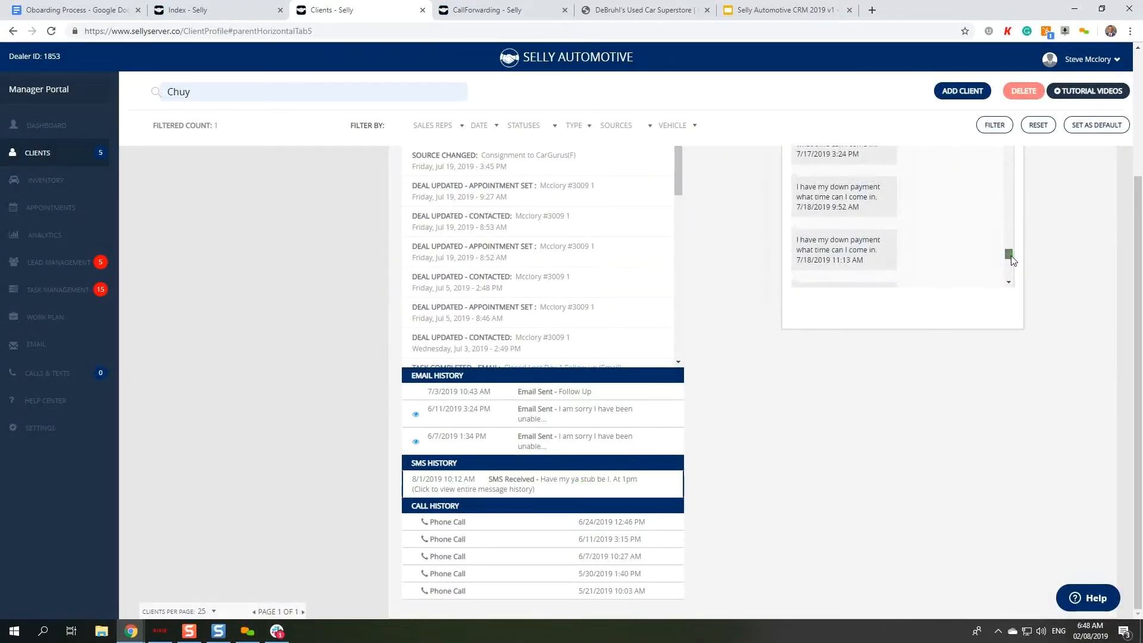
{"action": "scroll", "scroll_direction": "down", "scroll_amount": 3}
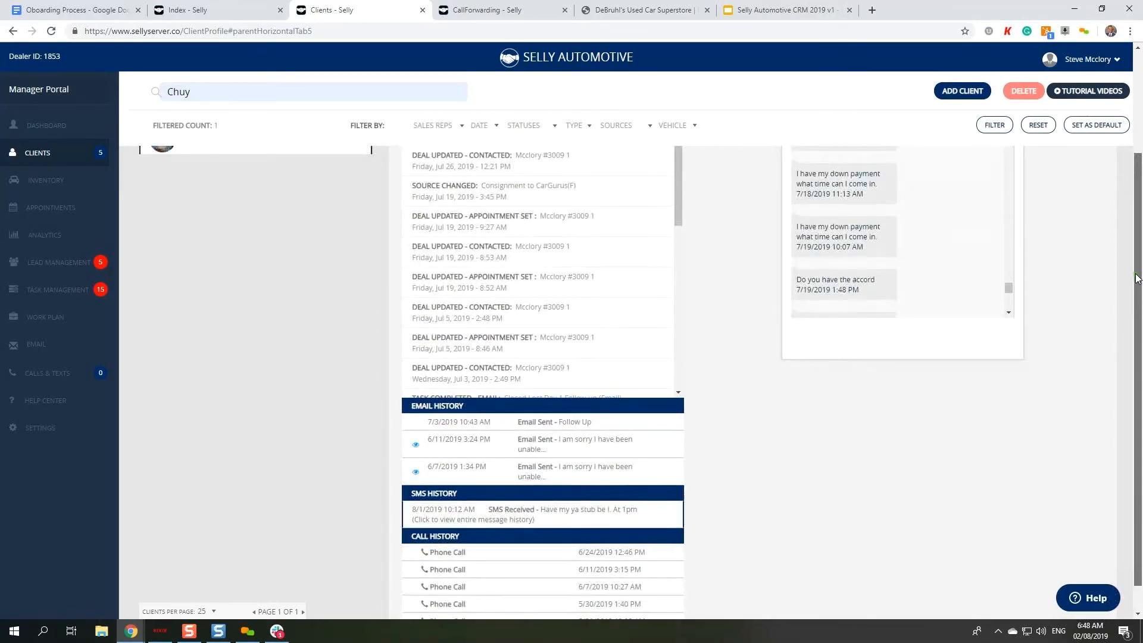
{"action": "left_click", "coordinate": [597, 444]}
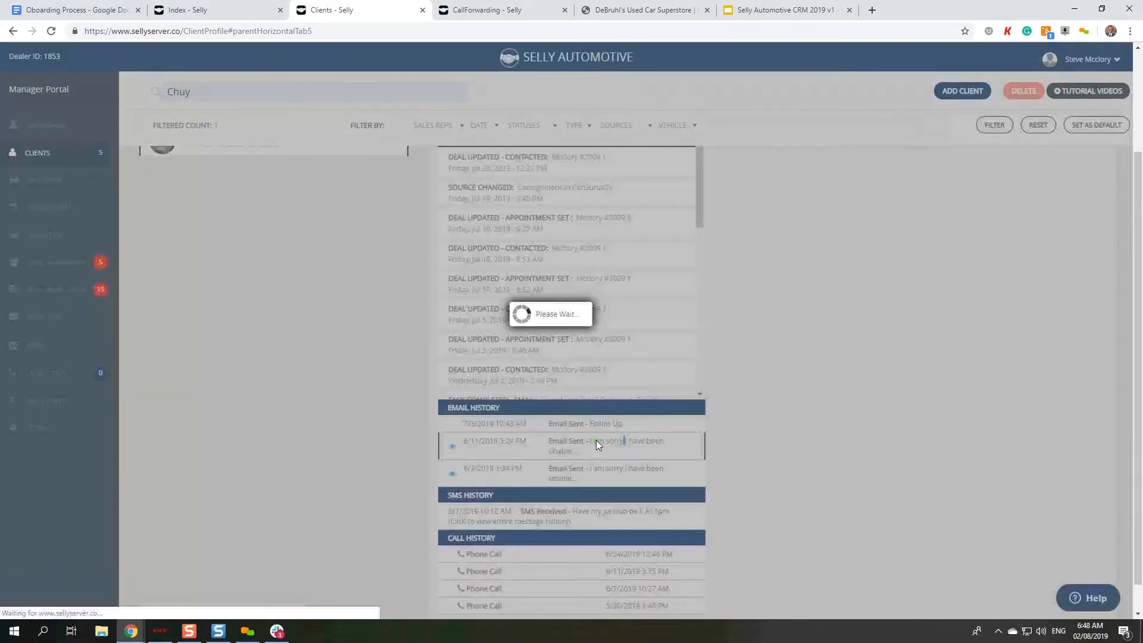
{"action": "left_click", "coordinate": [605, 445]}
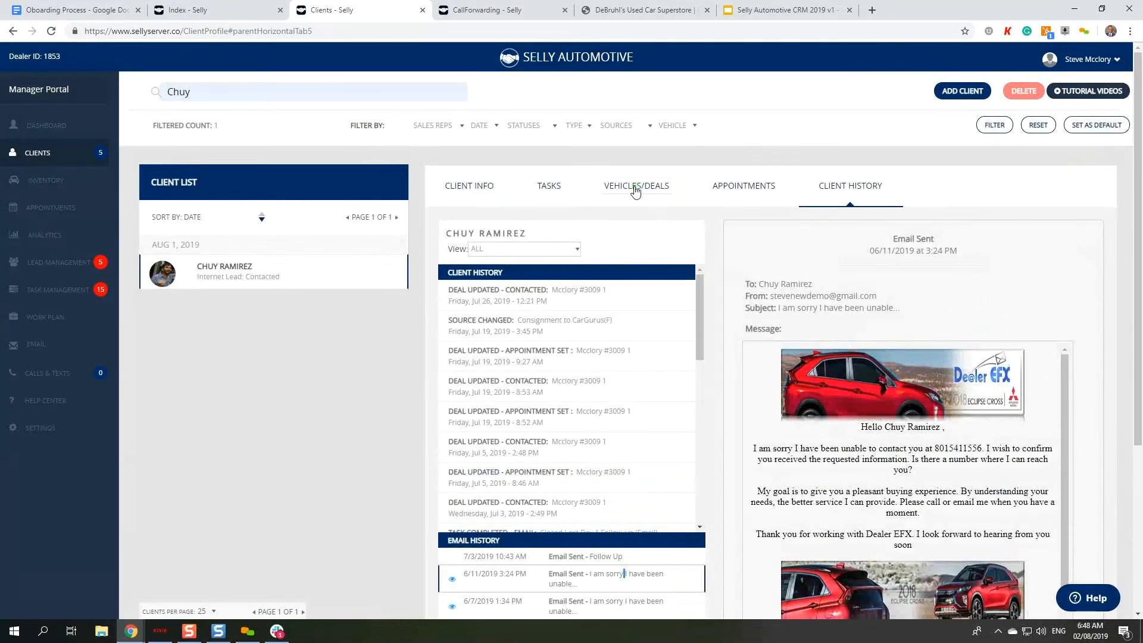
{"action": "left_click", "coordinate": [638, 186]}
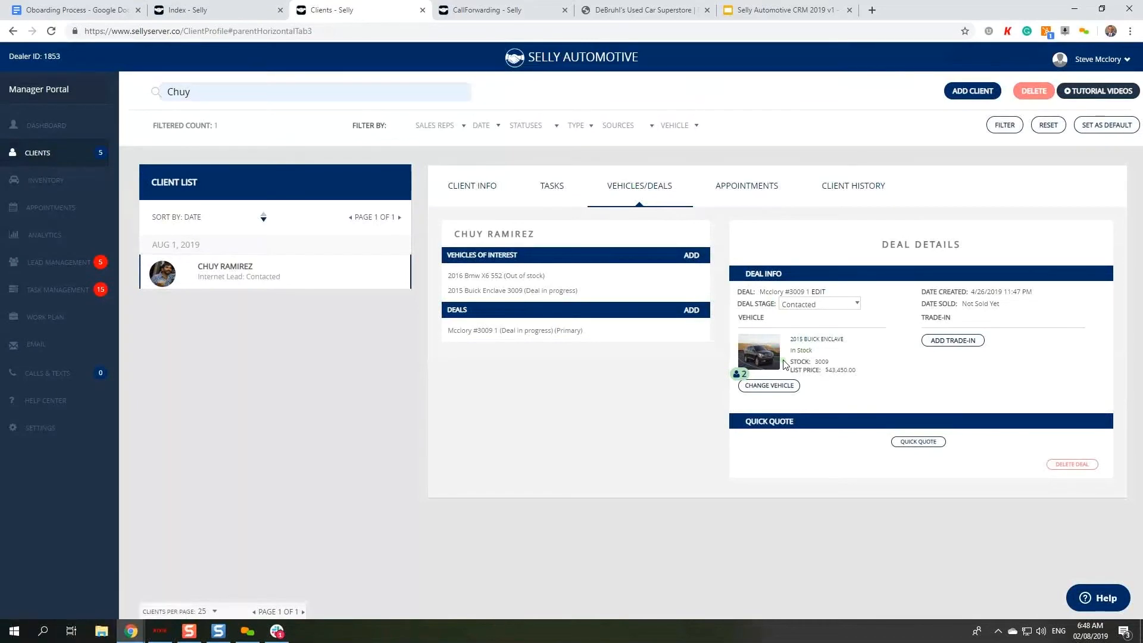
{"action": "left_click", "coordinate": [745, 185]}
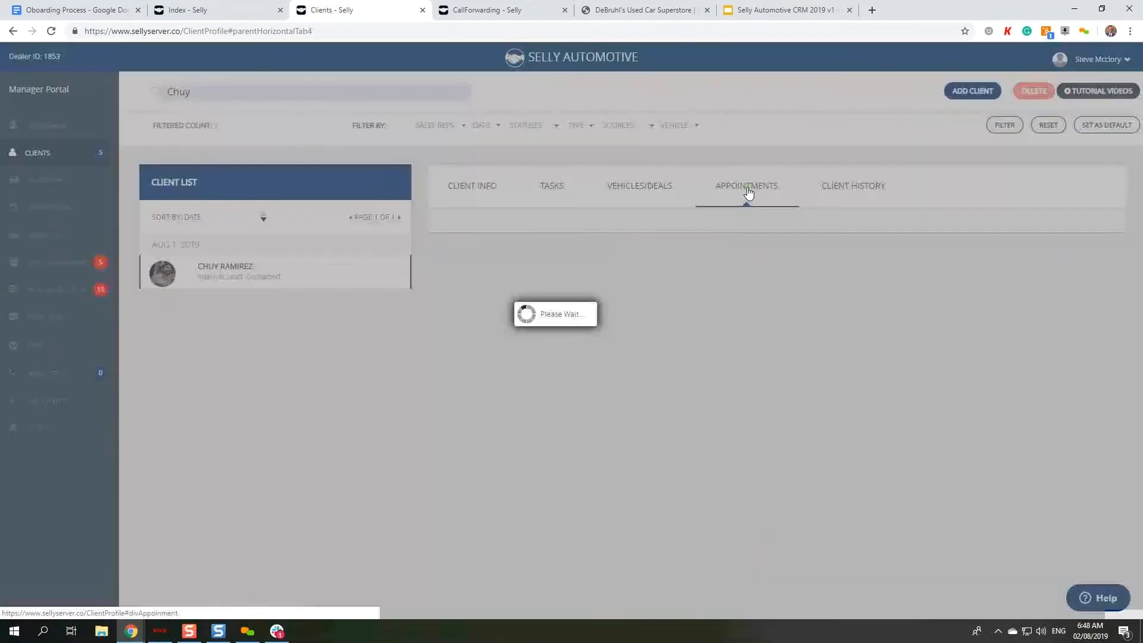
{"action": "left_click", "coordinate": [745, 186]}
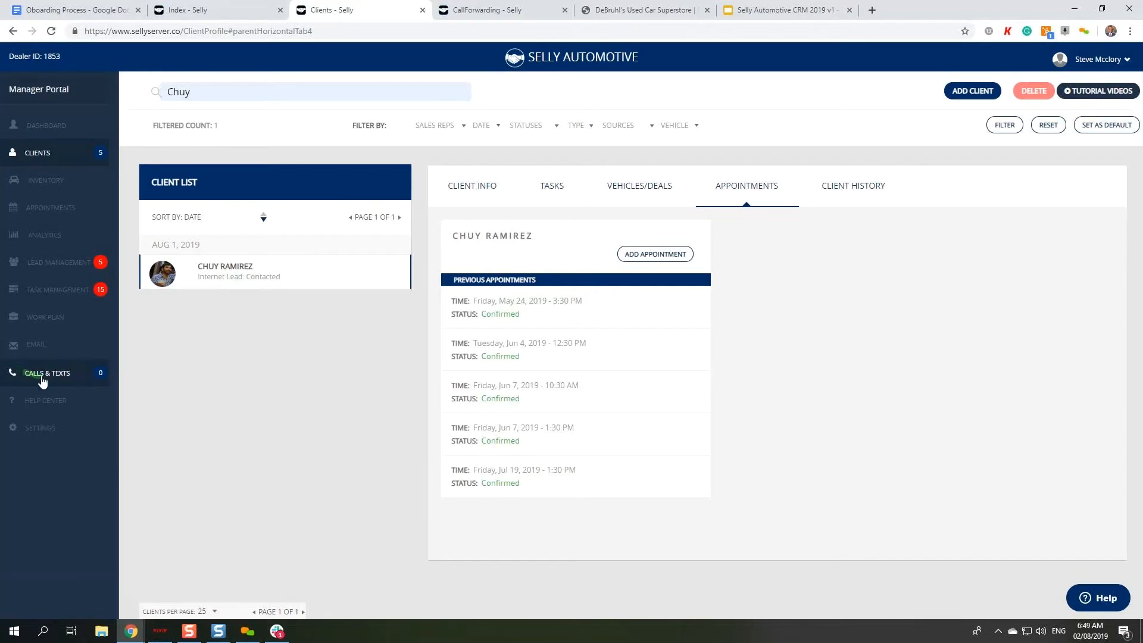
{"action": "left_click", "coordinate": [47, 373]}
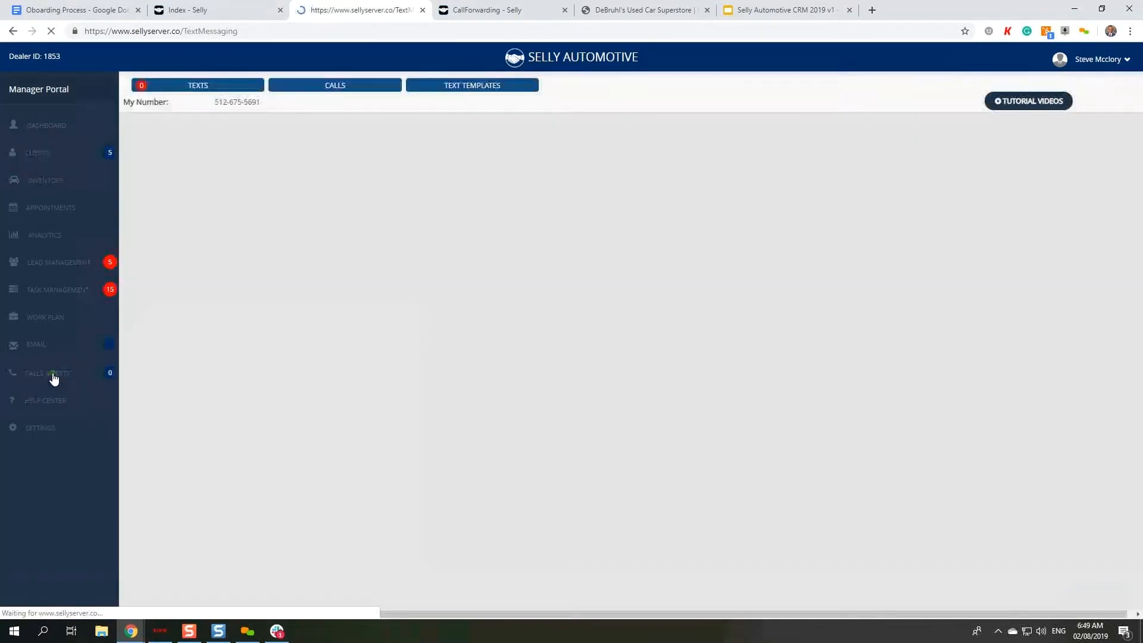
{"action": "left_click", "coordinate": [48, 373]}
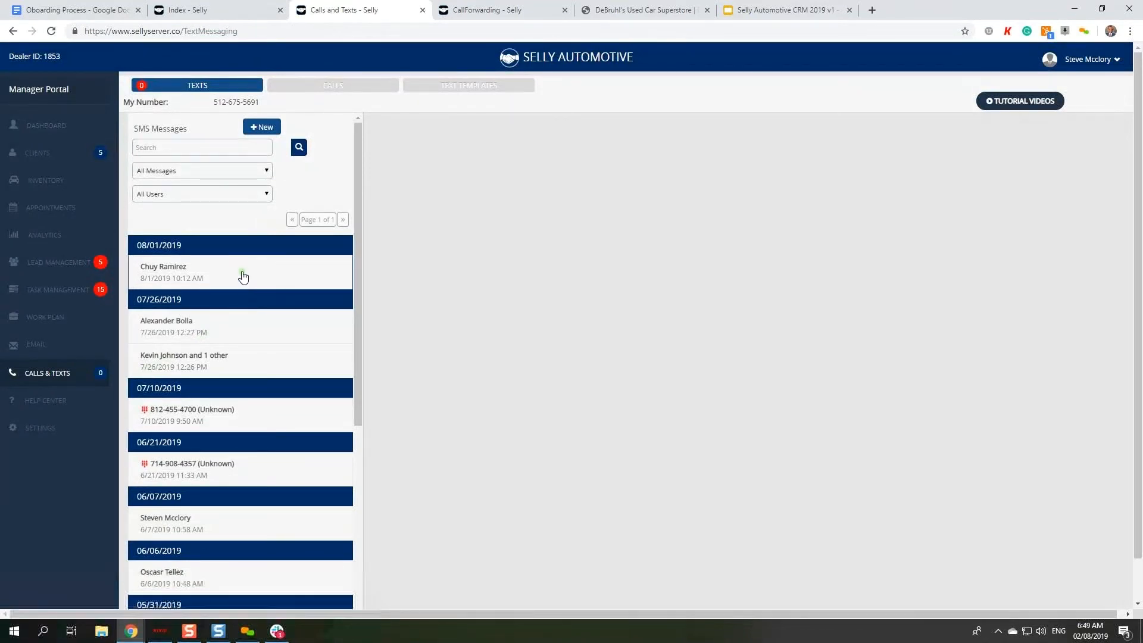
{"action": "mouse_move", "coordinate": [255, 323]}
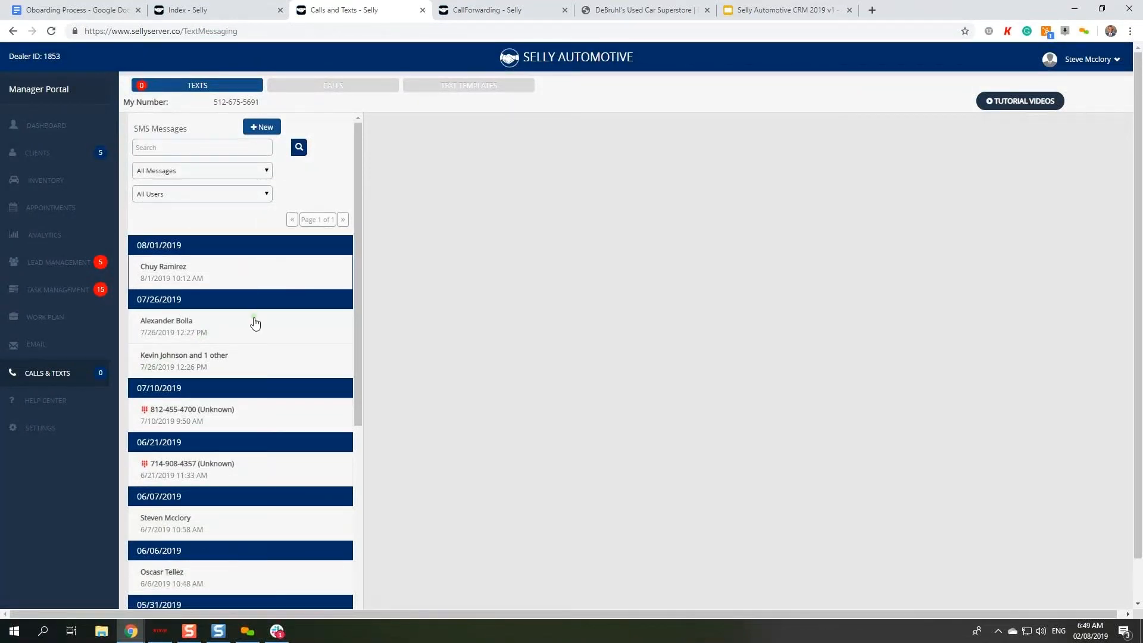
{"action": "mouse_move", "coordinate": [234, 331]}
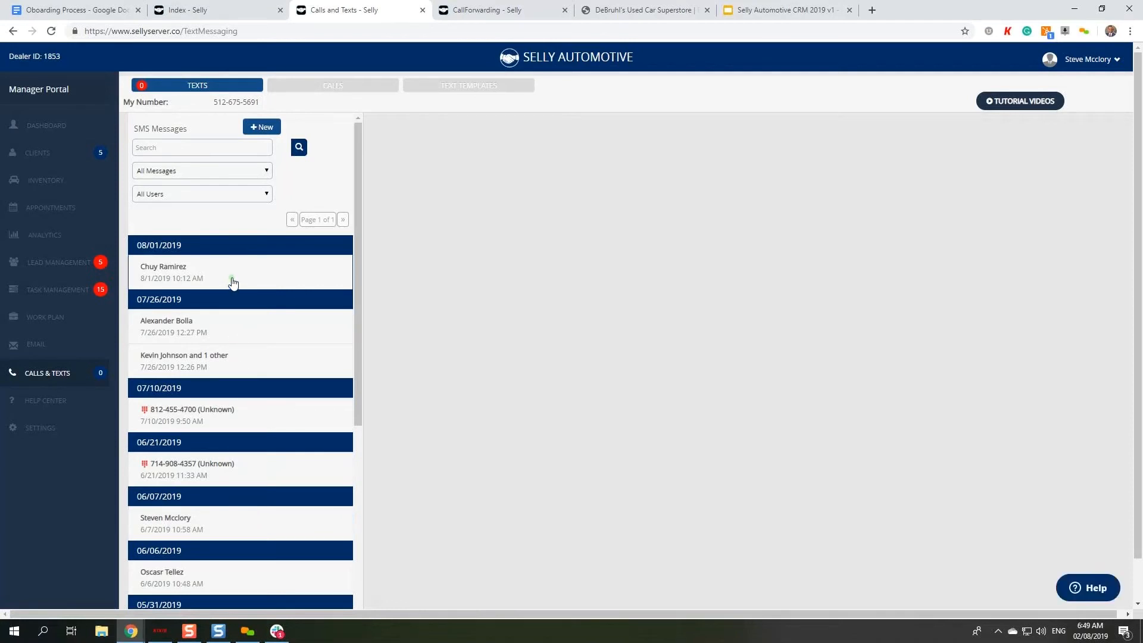
{"action": "left_click", "coordinate": [163, 271]}
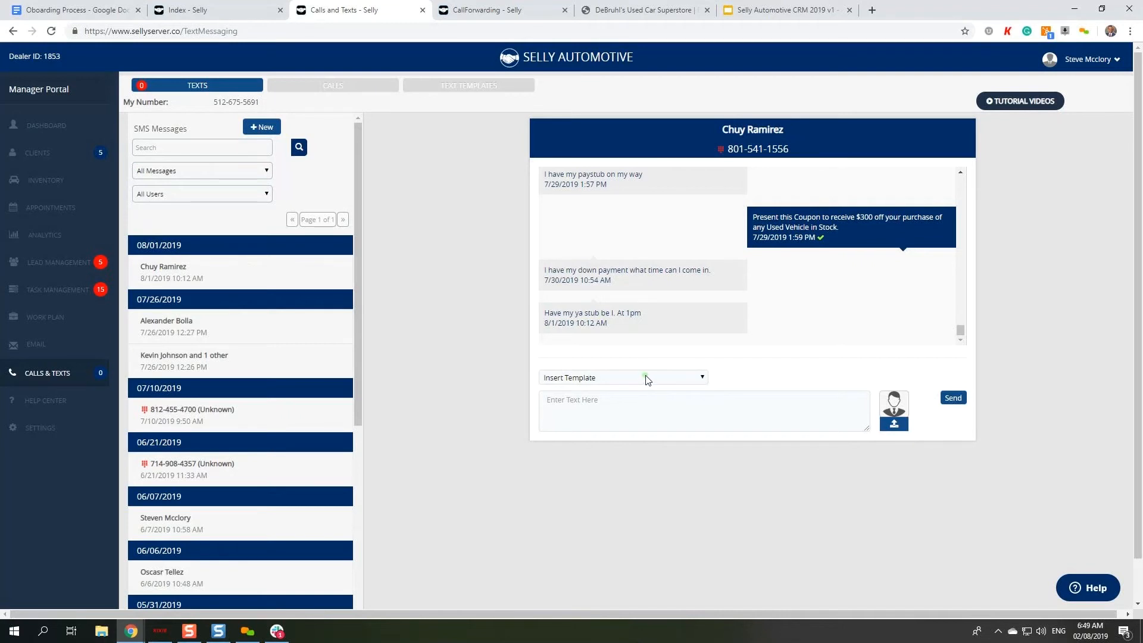
{"action": "left_click", "coordinate": [622, 377]}
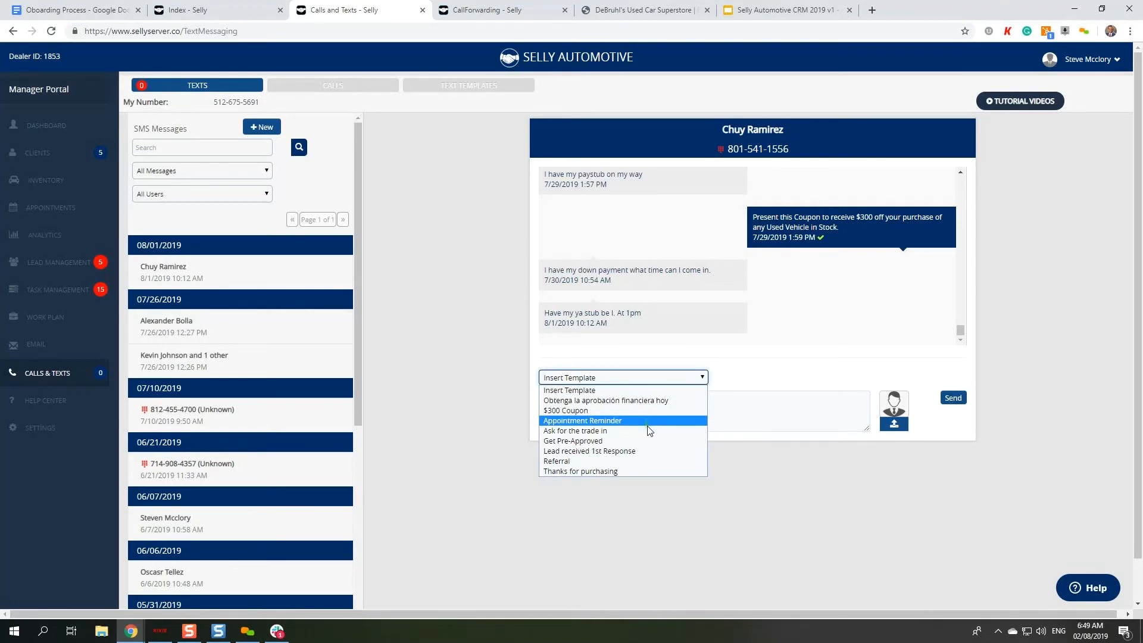
{"action": "mouse_move", "coordinate": [645, 440]}
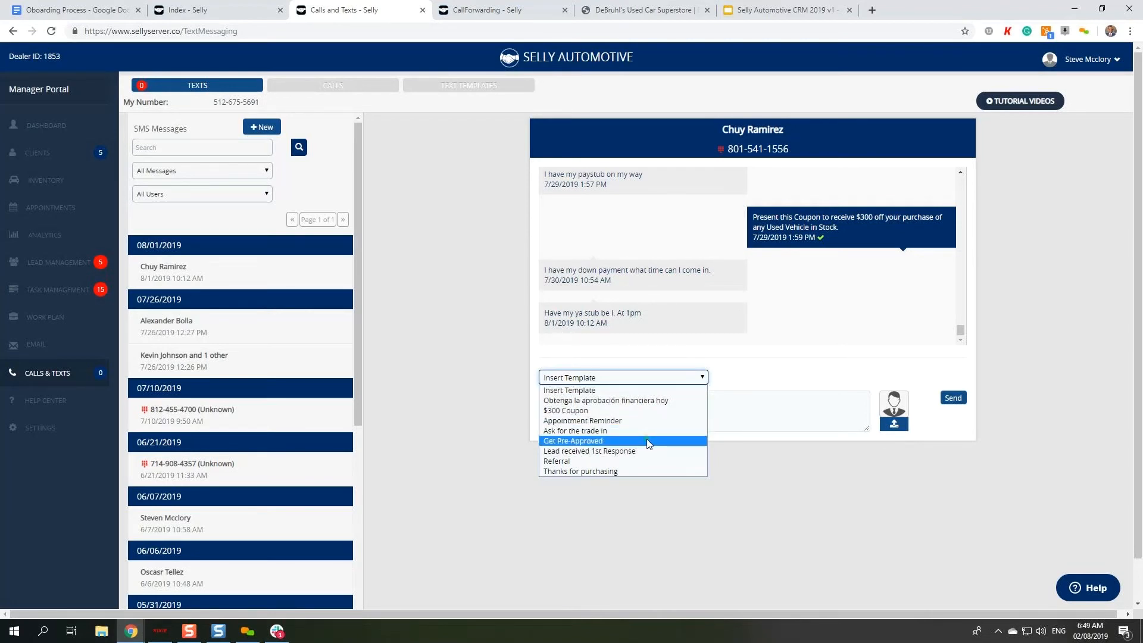
{"action": "mouse_move", "coordinate": [640, 423]}
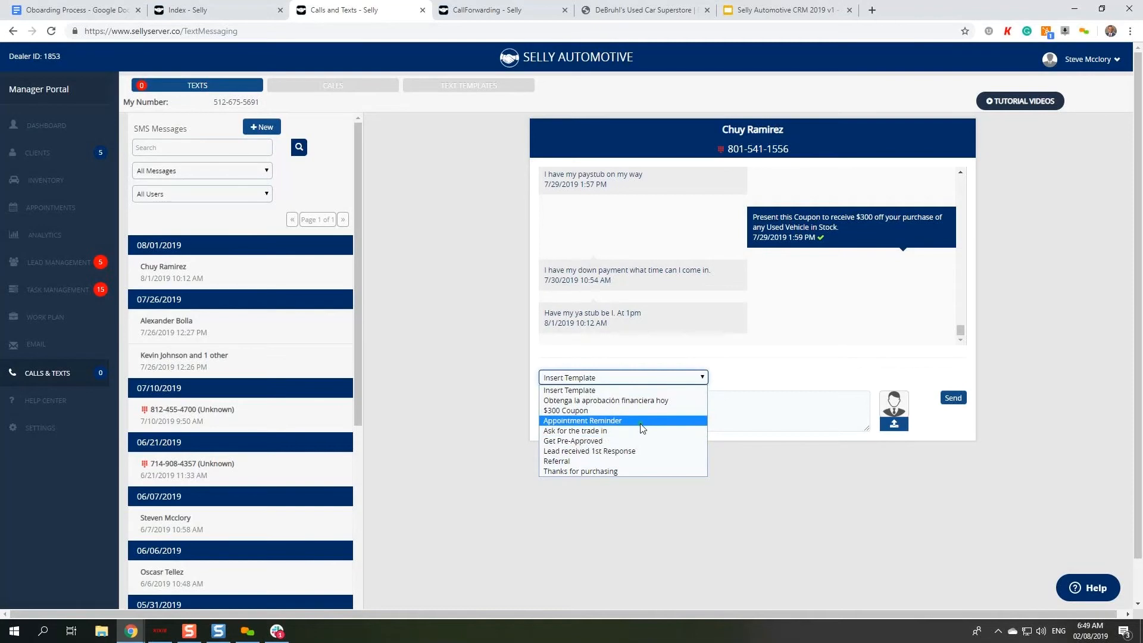
{"action": "left_click", "coordinate": [582, 421]}
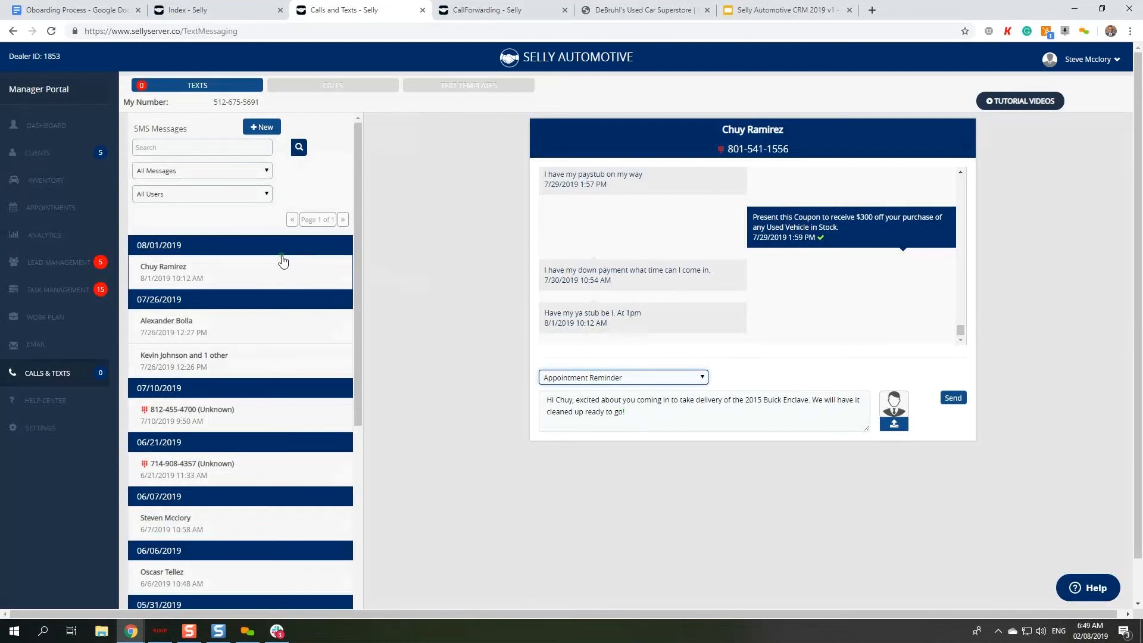
{"action": "mouse_move", "coordinate": [234, 257]}
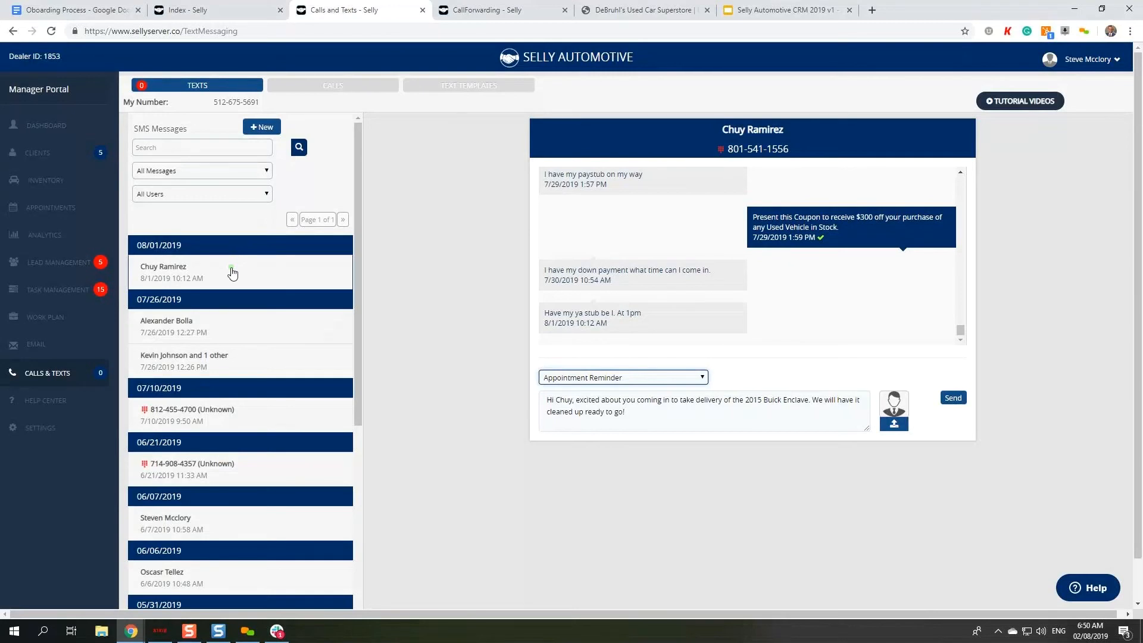
{"action": "mouse_move", "coordinate": [233, 283]}
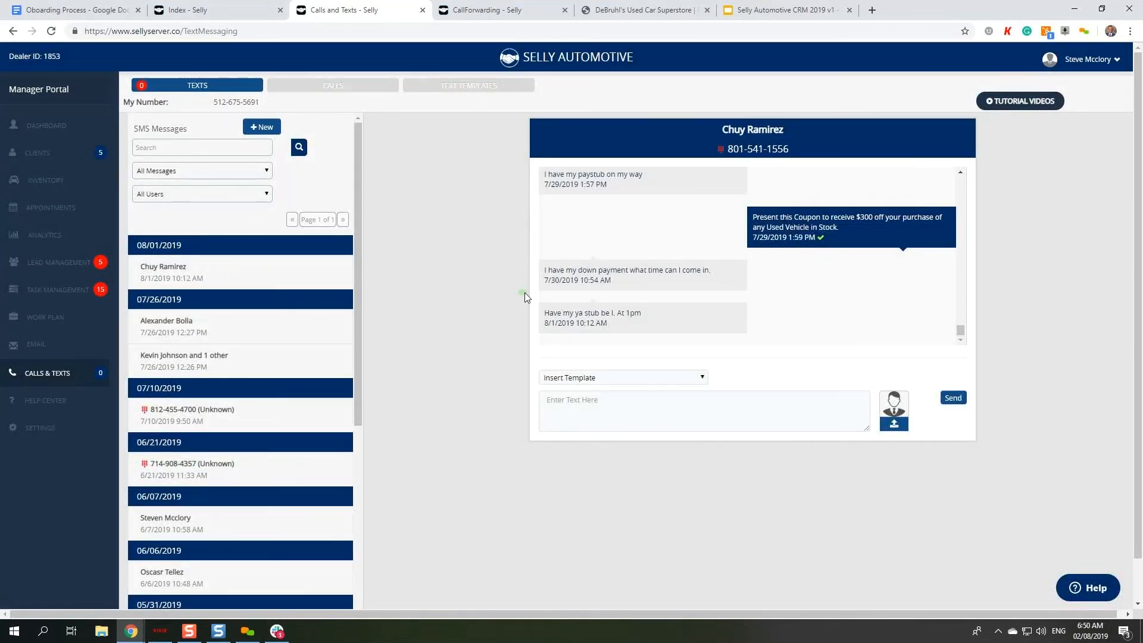
{"action": "left_click", "coordinate": [703, 409]}
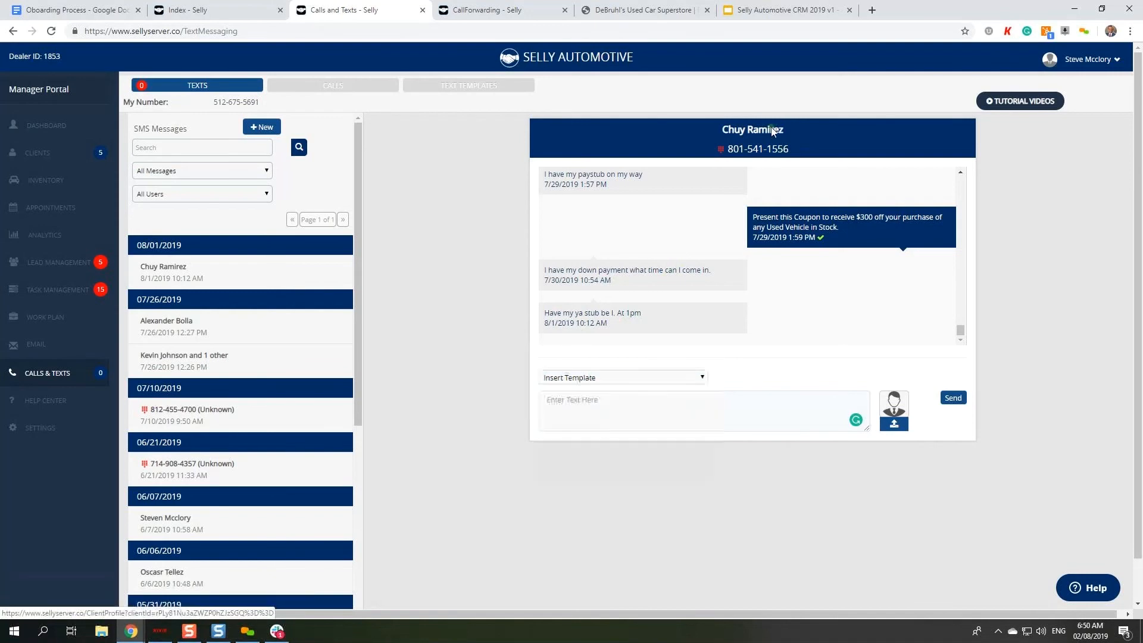
{"action": "left_click", "coordinate": [752, 128]}
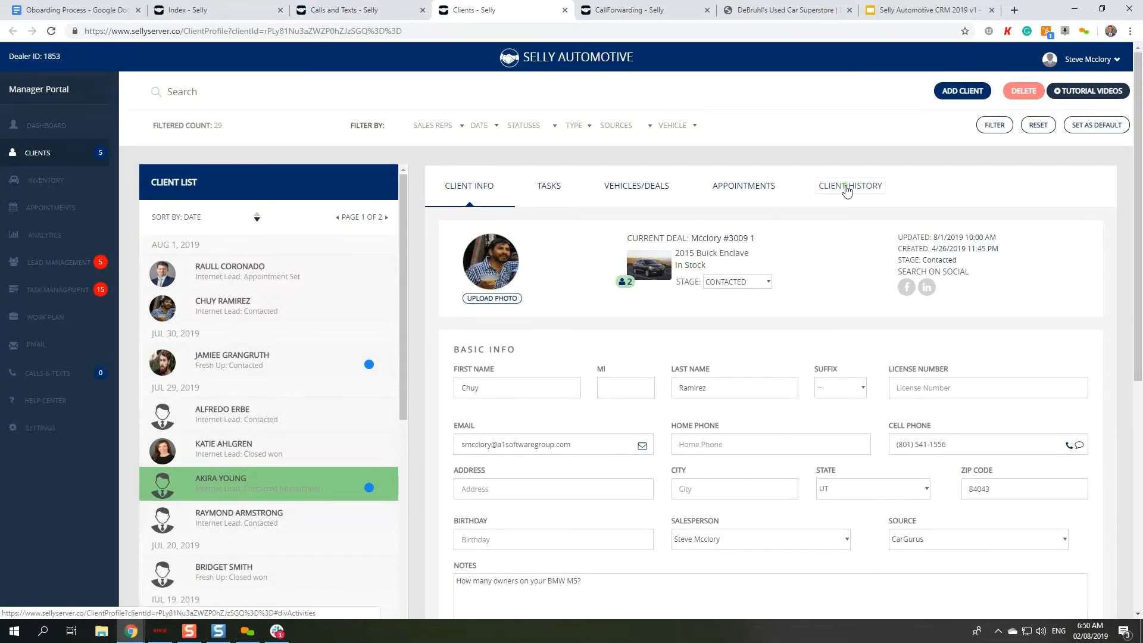
{"action": "left_click", "coordinate": [849, 186]}
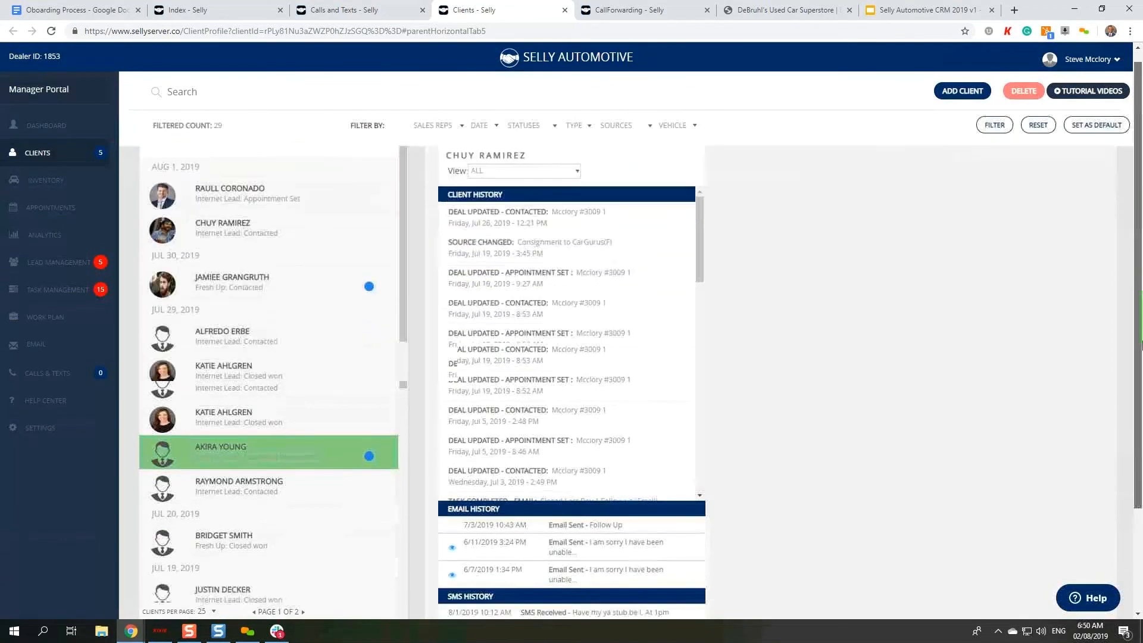
{"action": "scroll", "scroll_direction": "down", "scroll_amount": 3}
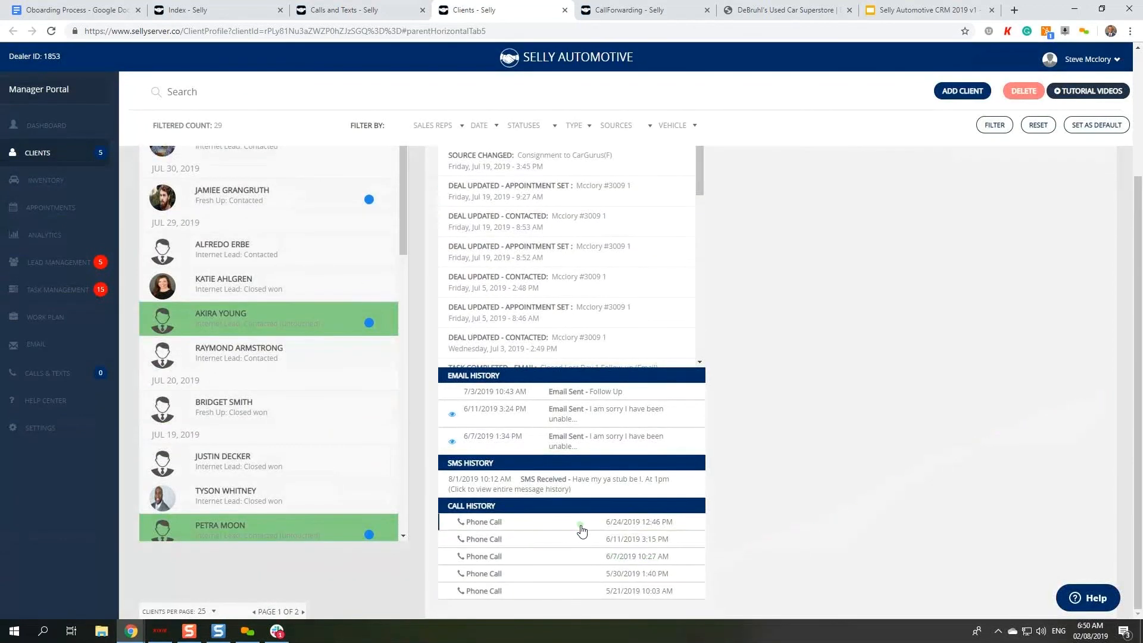
{"action": "left_click", "coordinate": [483, 521]}
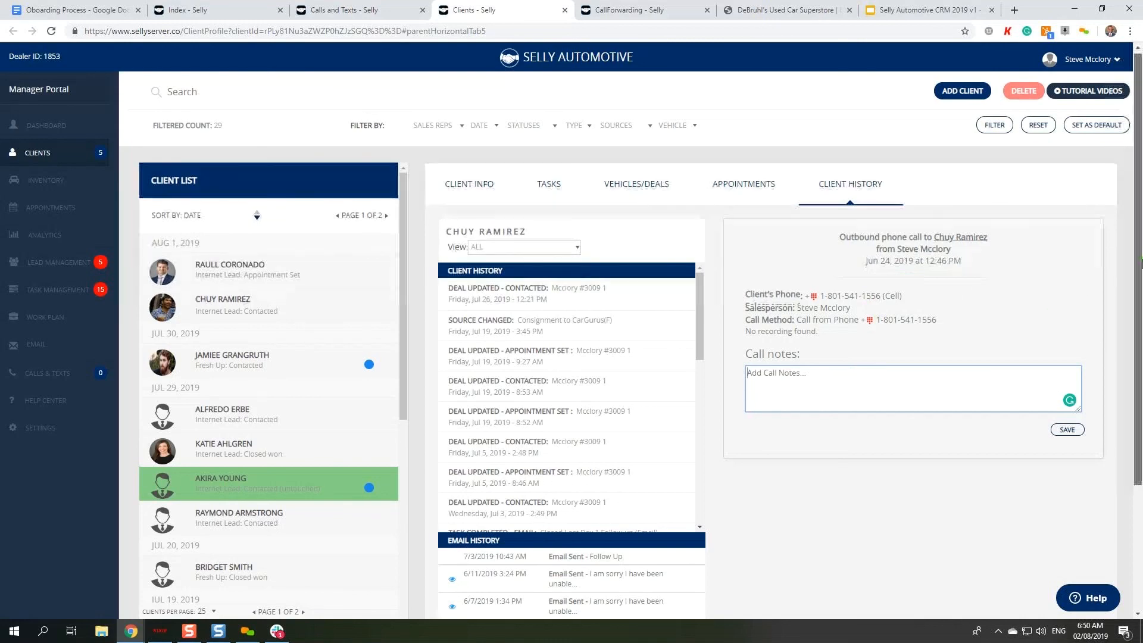
Return to the Calls & Texts page listing SMS conversations by date.
{"action": "scroll", "scroll_direction": "down", "scroll_amount": 3}
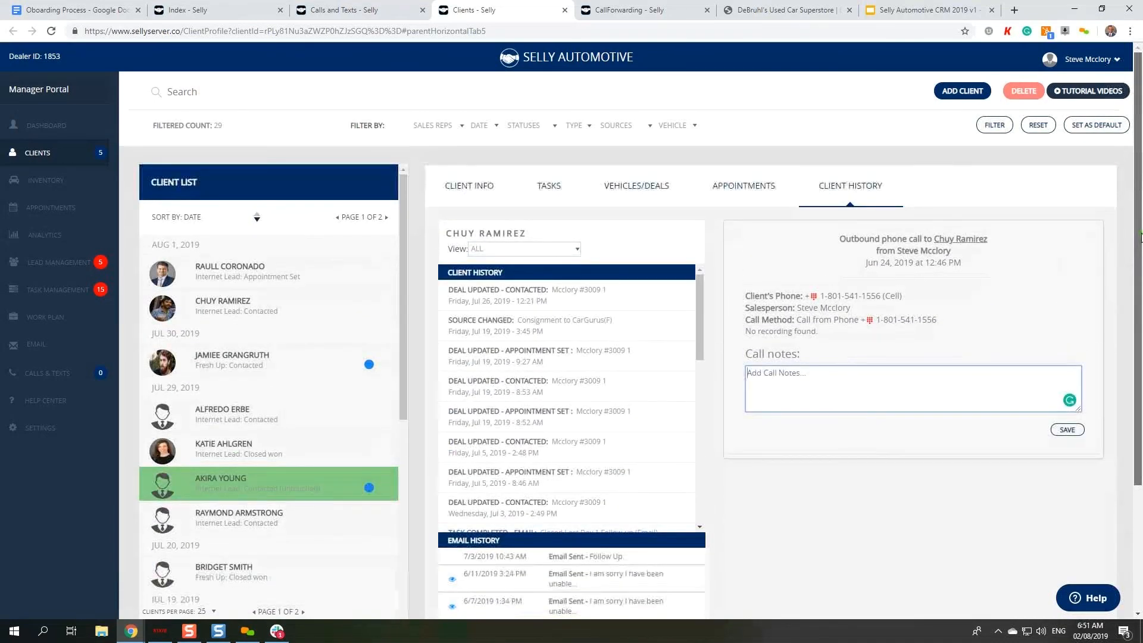
{"action": "left_click", "coordinate": [46, 375]}
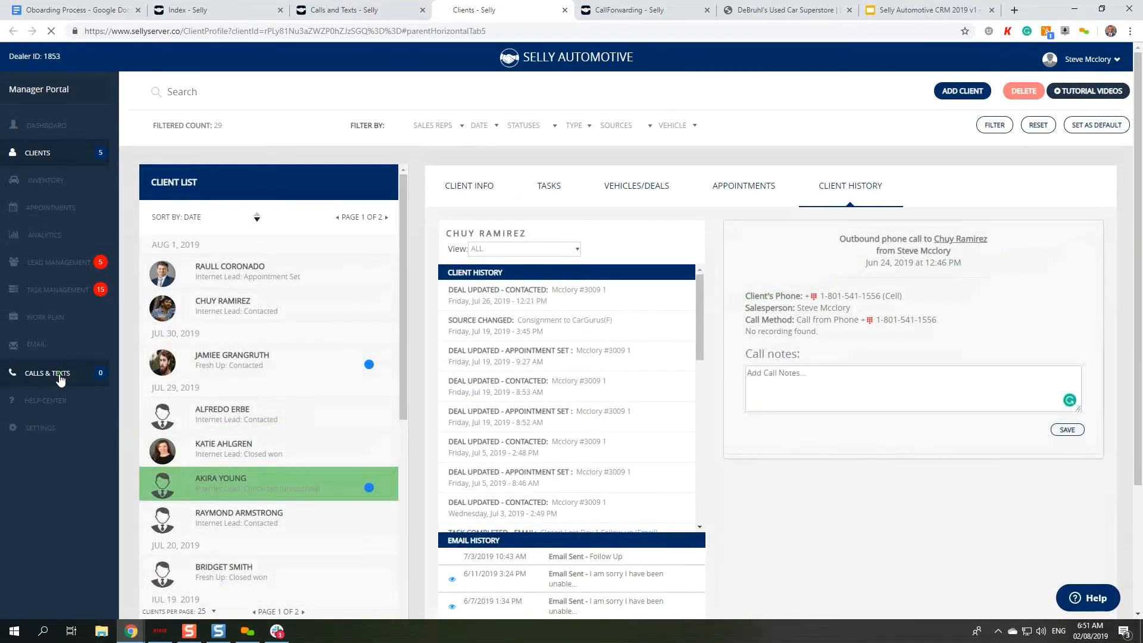
{"action": "left_click", "coordinate": [48, 372]}
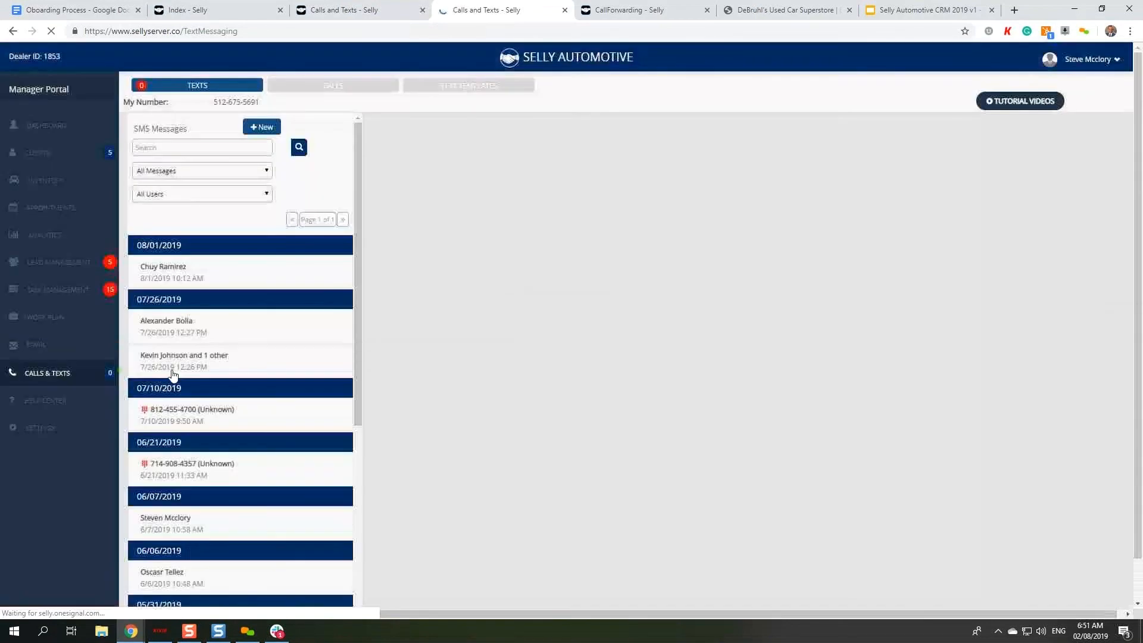